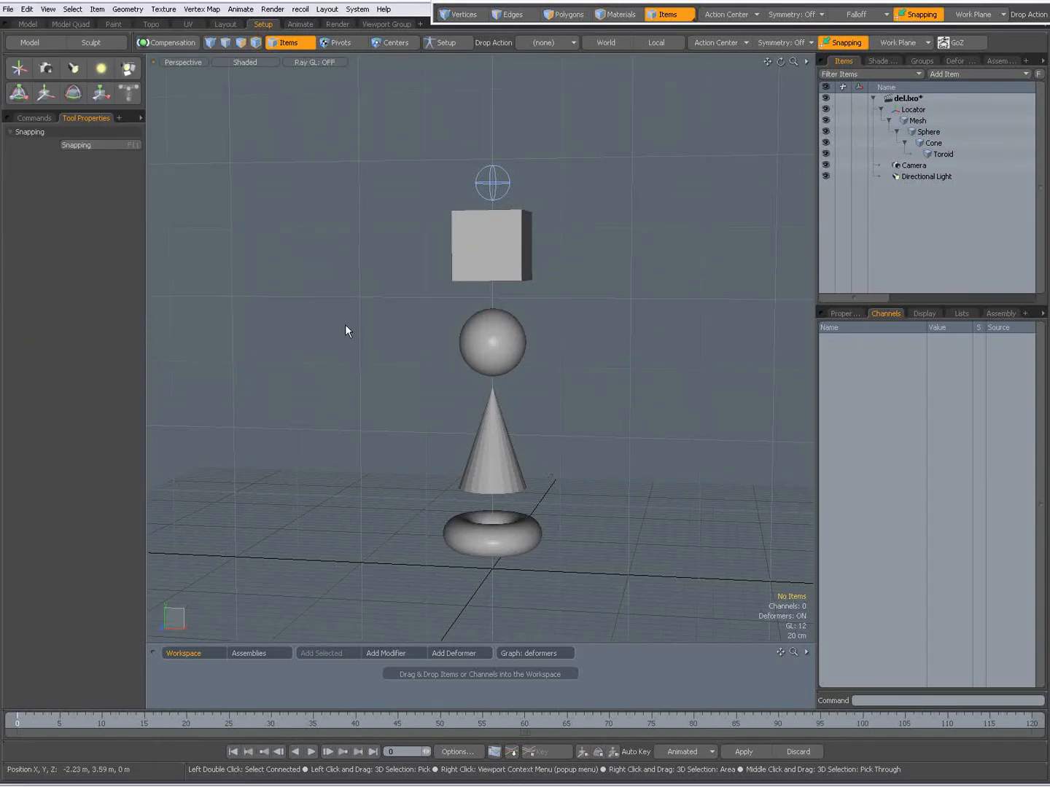
{"action": "mouse_move", "coordinate": [506, 202]}
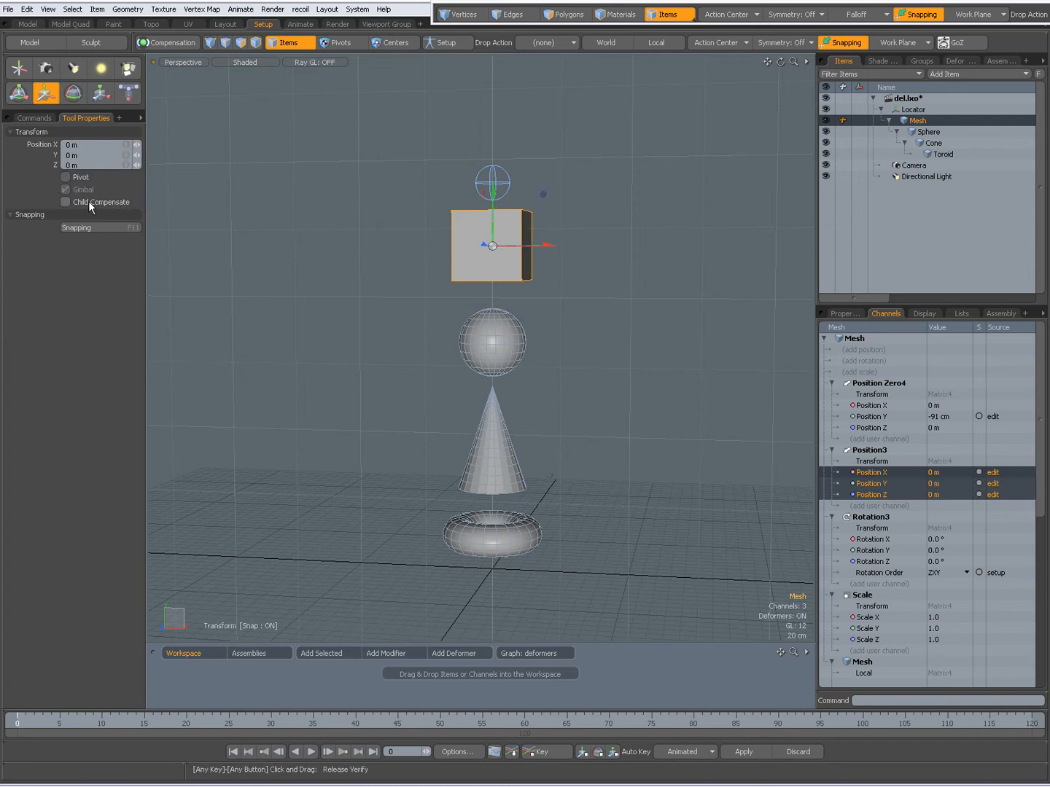
{"action": "mouse_move", "coordinate": [87, 205]}
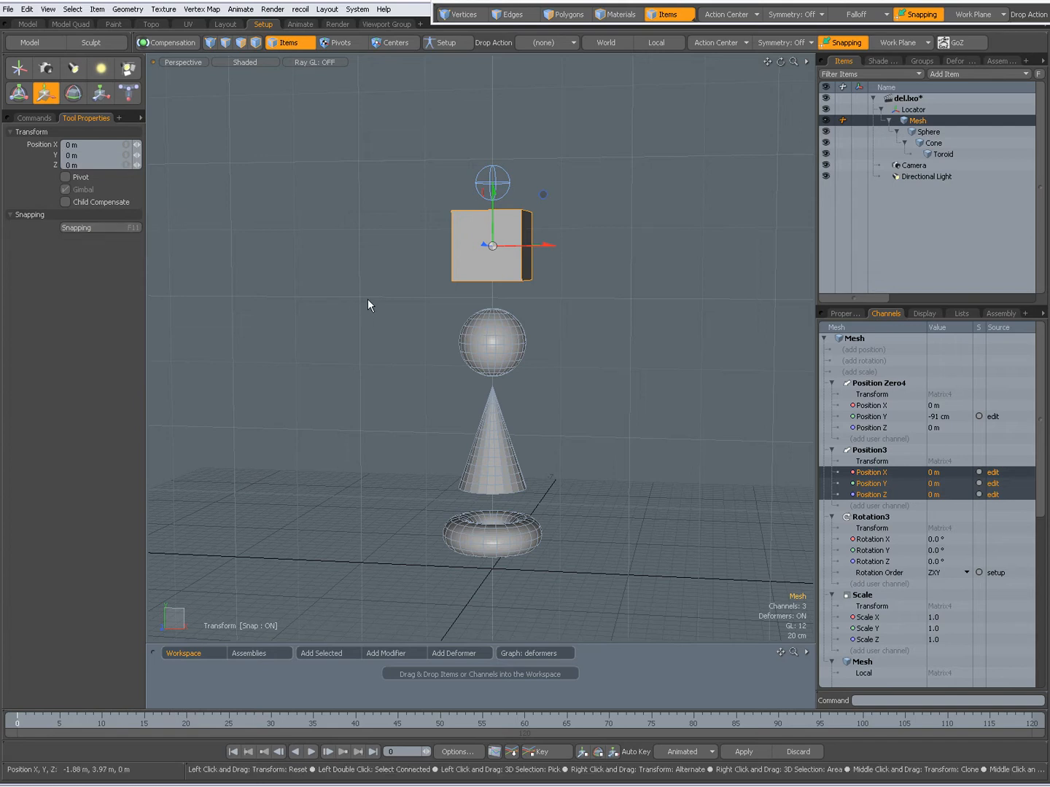
- Drag the cube up-left, then over to the right of the sphere, leaving its children in place
{"action": "left_click_drag", "start_coordinate": [493, 245], "coordinate": [517, 261]}
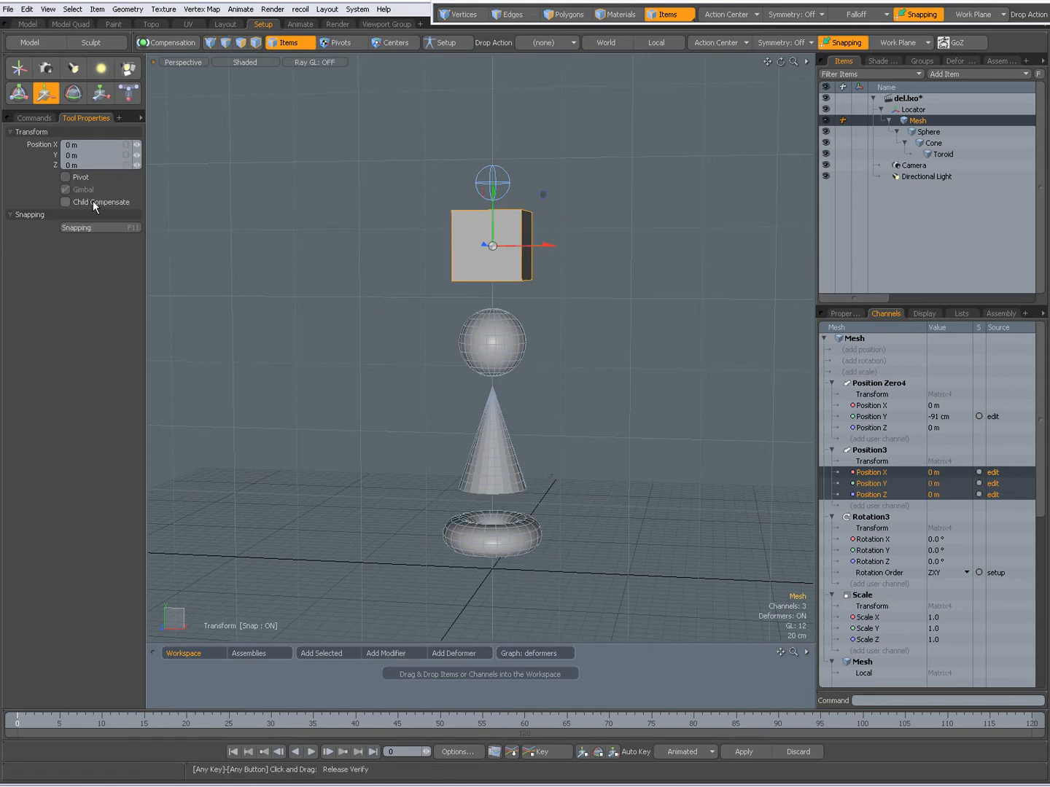
{"action": "left_click_drag", "start_coordinate": [493, 245], "coordinate": [377, 209]}
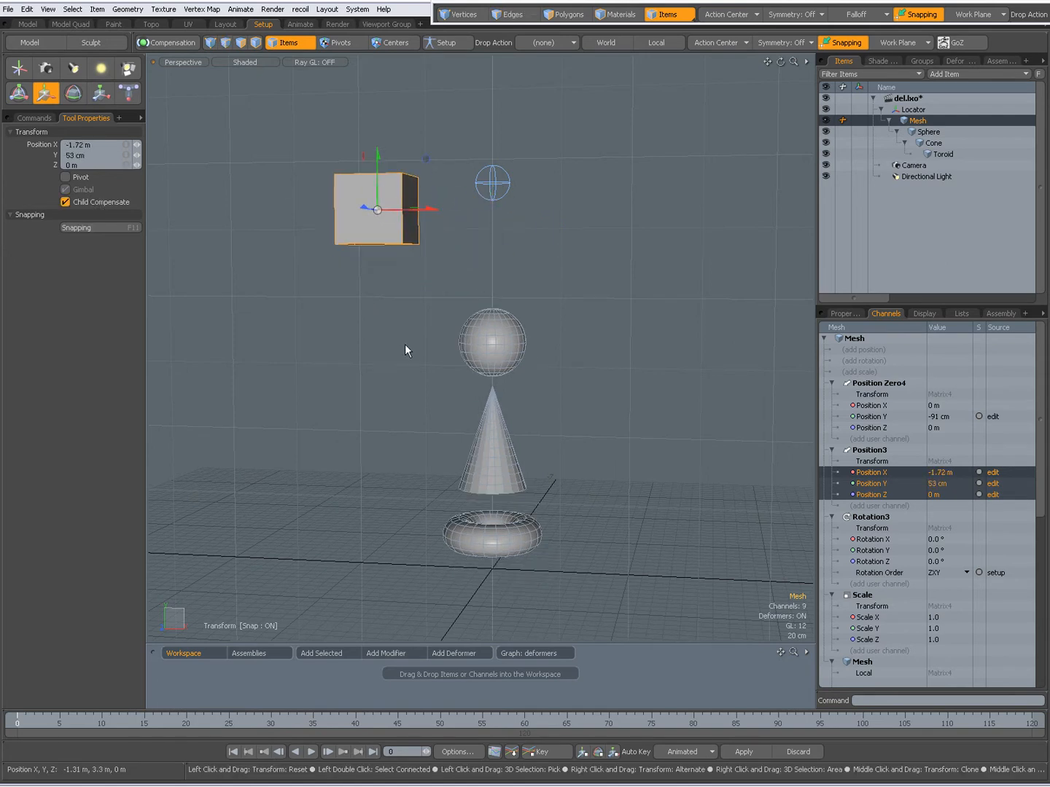
{"action": "left_click_drag", "start_coordinate": [376, 207], "coordinate": [566, 248]}
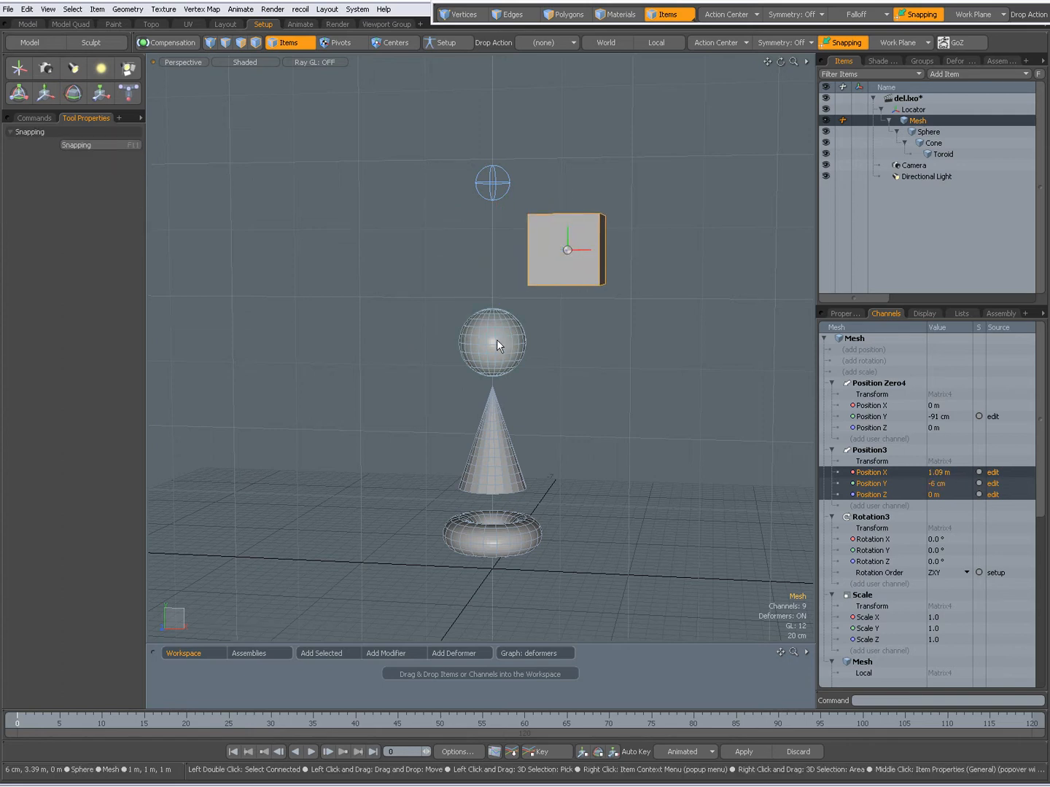
- Select the sphere and drag it right, then off to the left of the stack, children staying put
{"action": "left_click", "coordinate": [493, 342]}
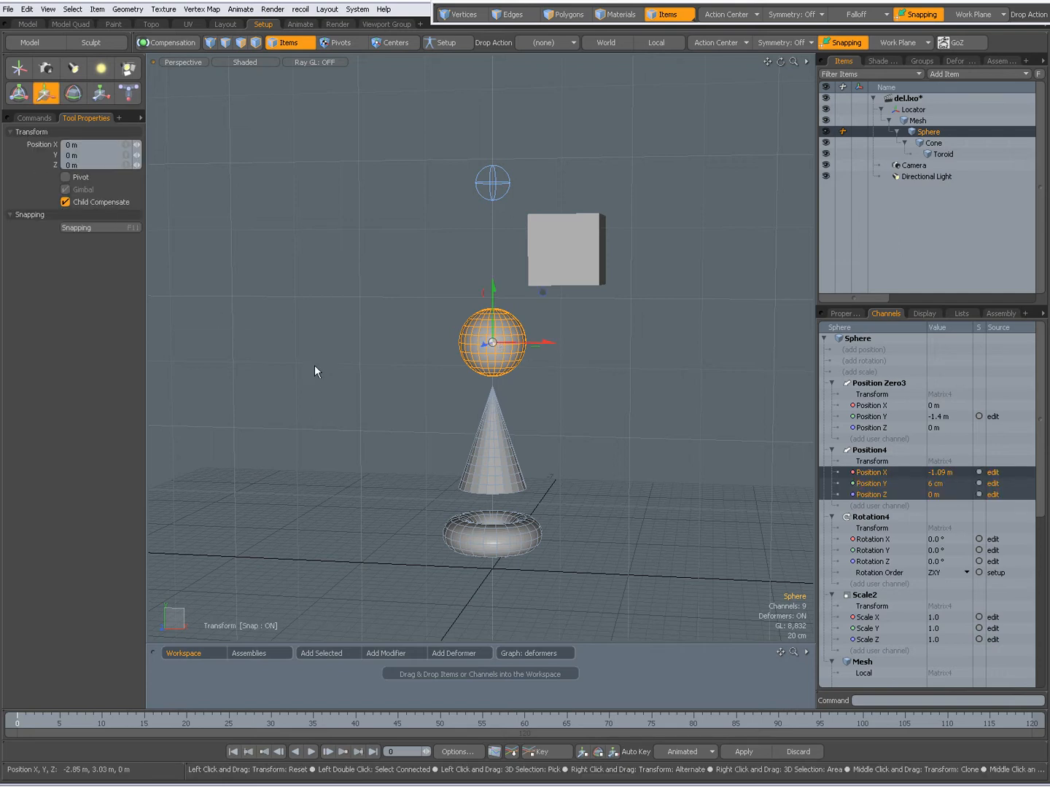
{"action": "left_click_drag", "start_coordinate": [493, 342], "coordinate": [566, 353]}
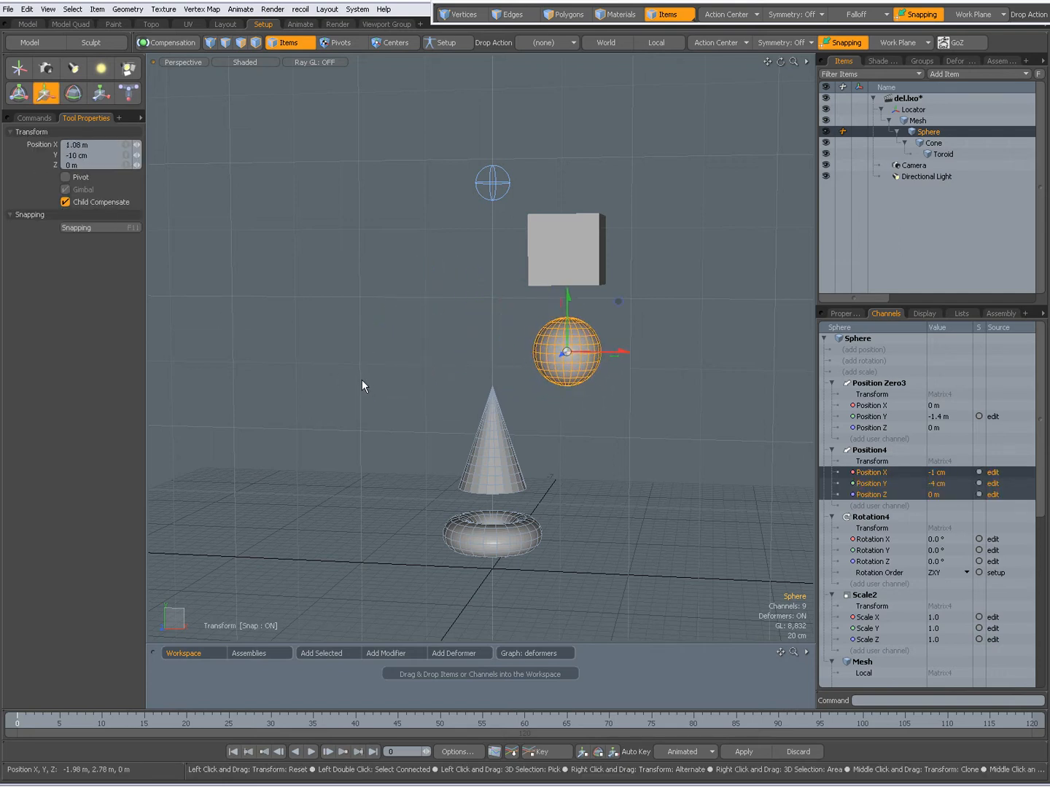
{"action": "left_click_drag", "start_coordinate": [567, 349], "coordinate": [428, 353]}
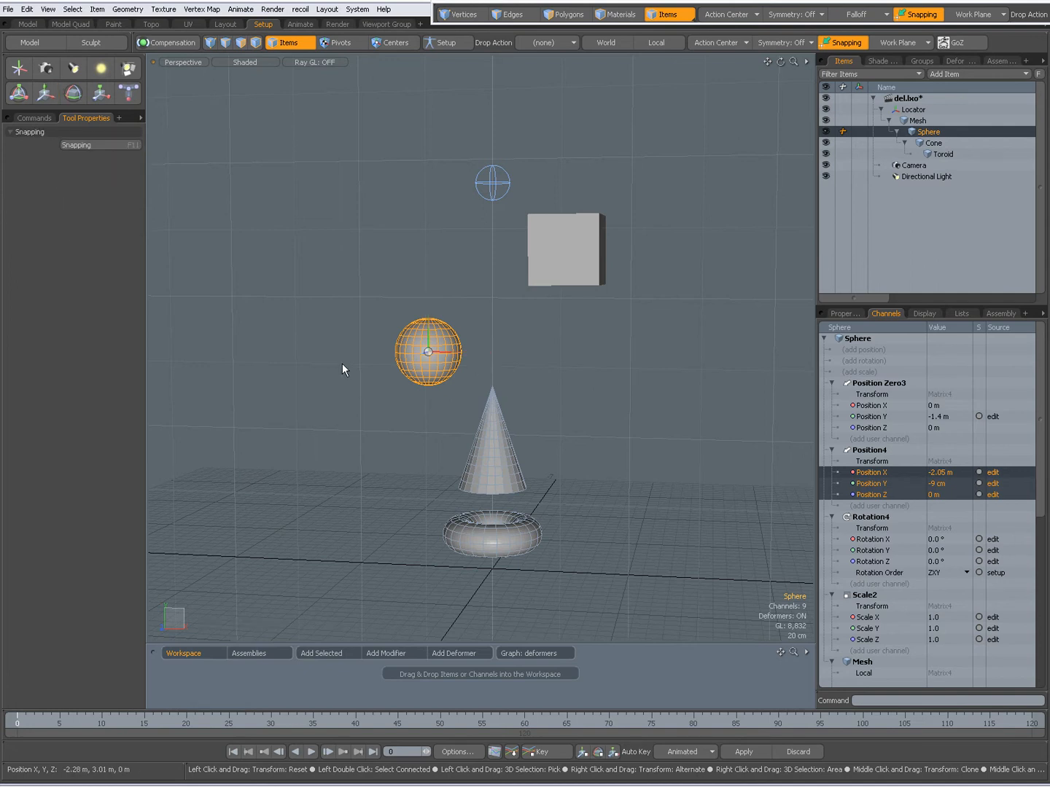
{"action": "mouse_move", "coordinate": [565, 294]}
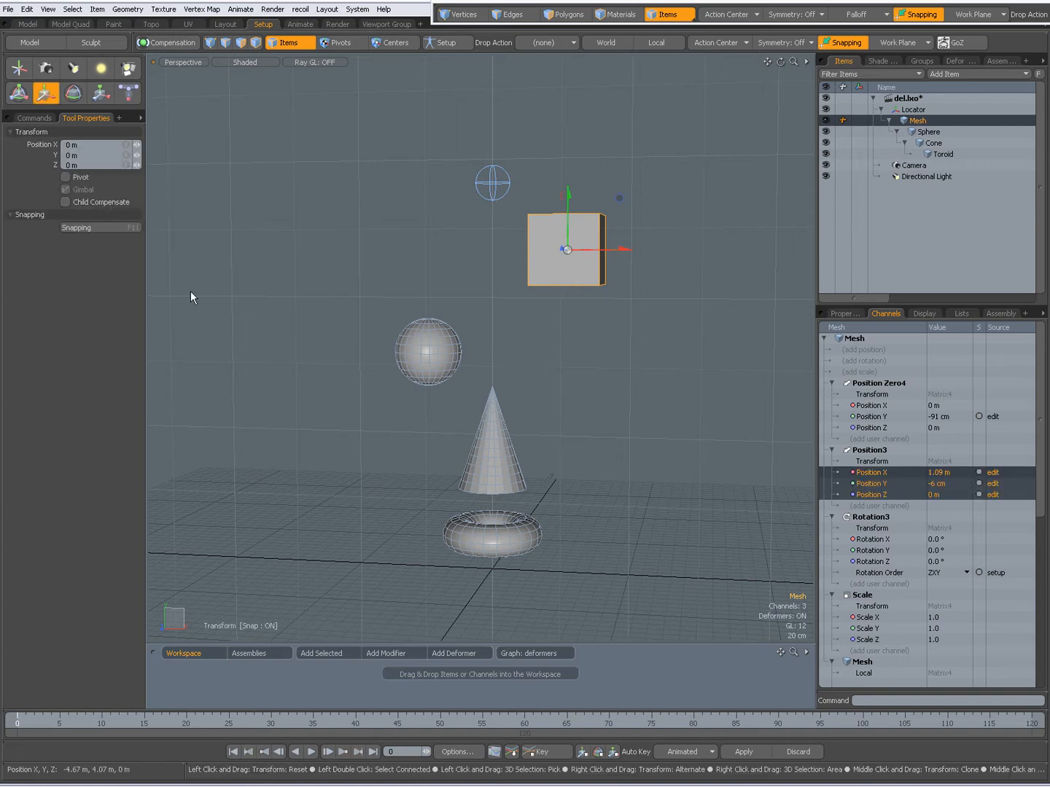
- Move the cube with children following, then alone back toward the right above the sphere
{"action": "left_click_drag", "start_coordinate": [565, 248], "coordinate": [542, 295]}
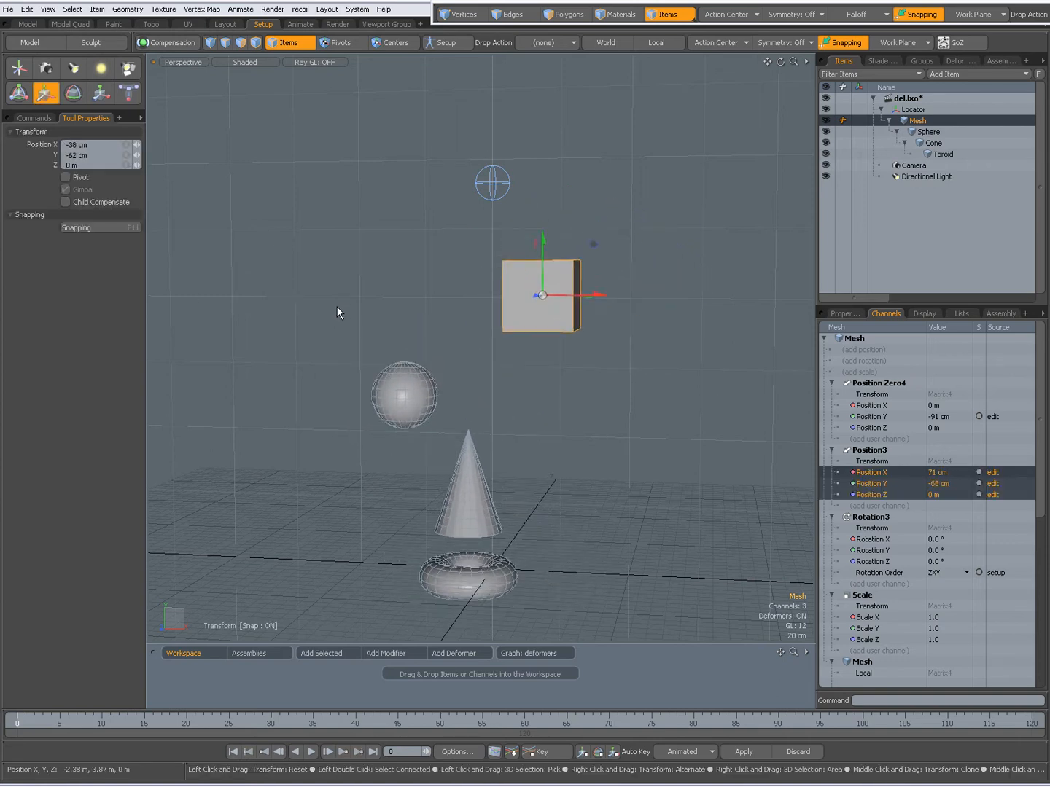
{"action": "left_click_drag", "start_coordinate": [542, 294], "coordinate": [586, 284]}
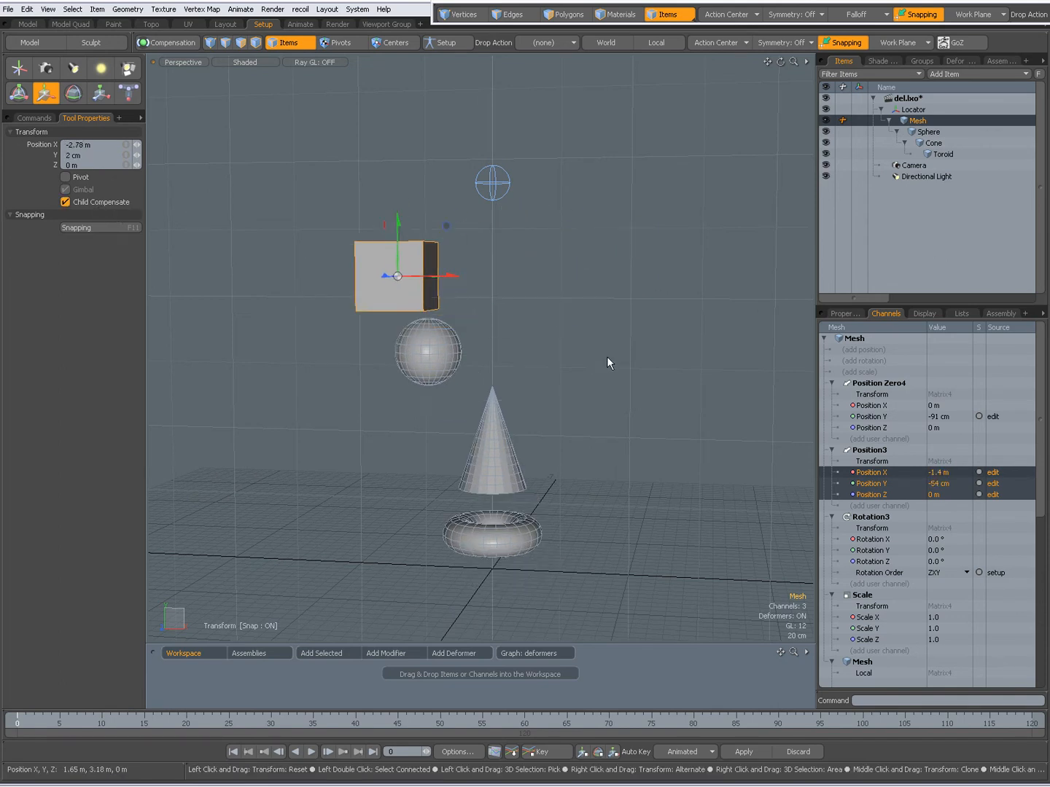
{"action": "left_click_drag", "start_coordinate": [397, 276], "coordinate": [522, 283]}
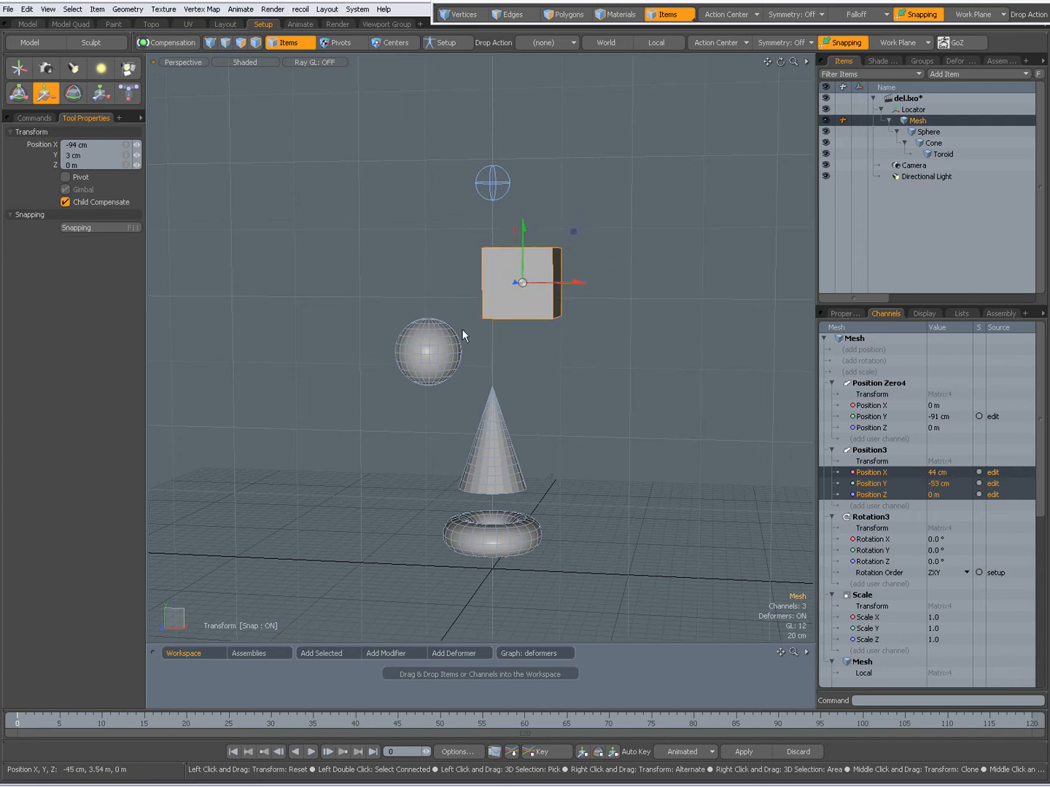
{"action": "mouse_move", "coordinate": [570, 376]}
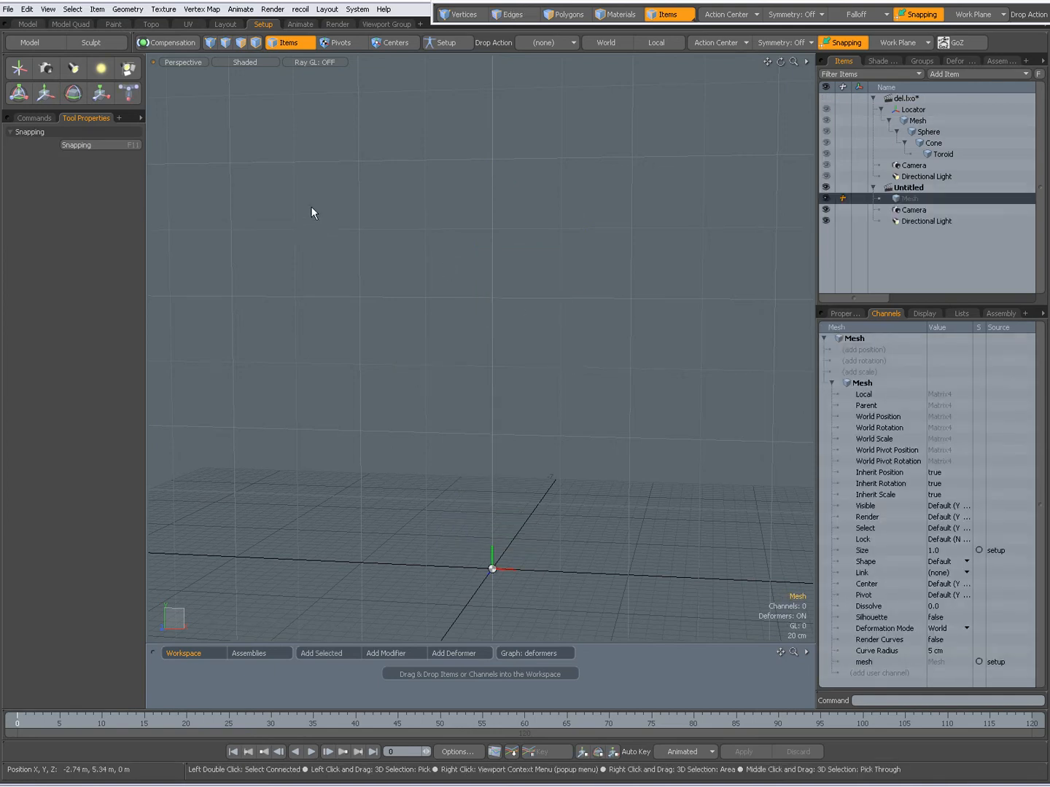
- Add a cube primitive, parent the sphere under it in the Items list and expand the cube's entry
{"action": "left_click", "coordinate": [29, 42]}
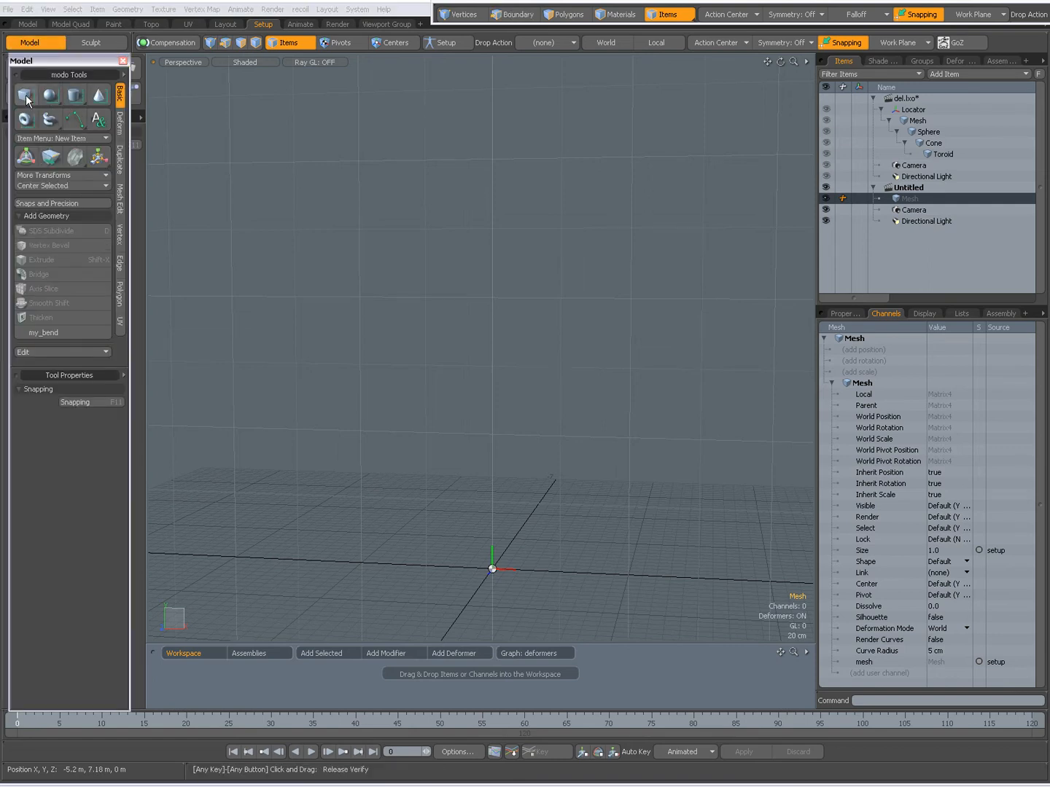
{"action": "left_click", "coordinate": [26, 96]}
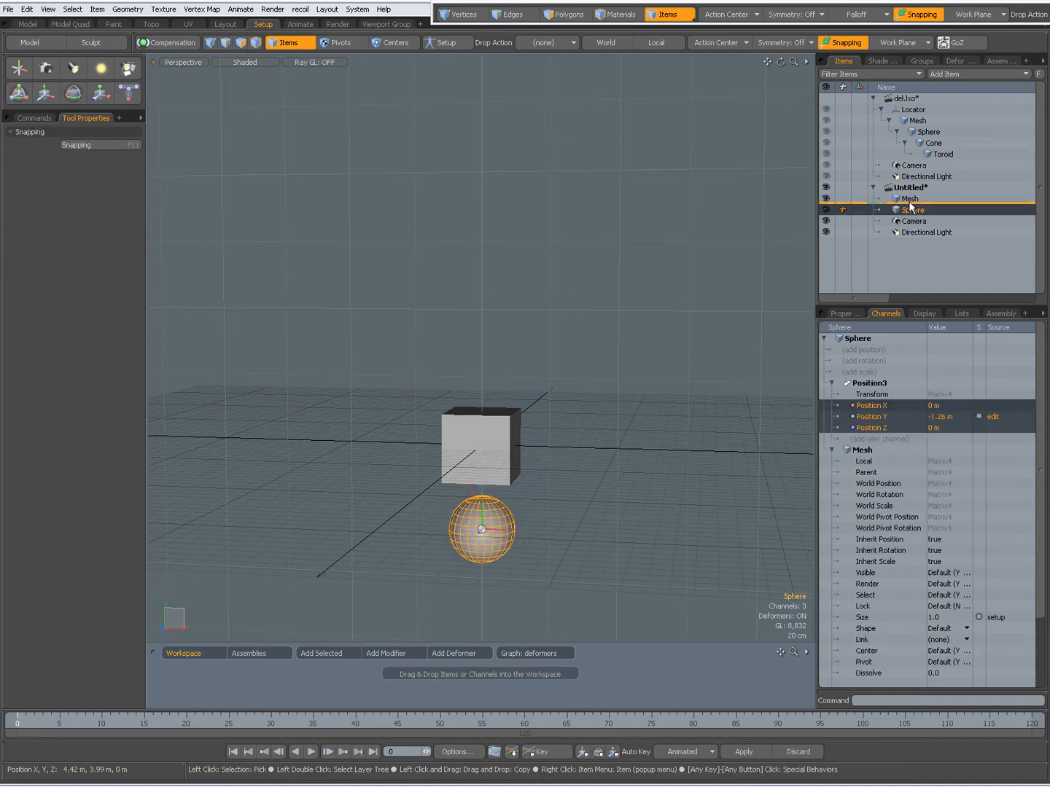
{"action": "left_click", "coordinate": [920, 210]}
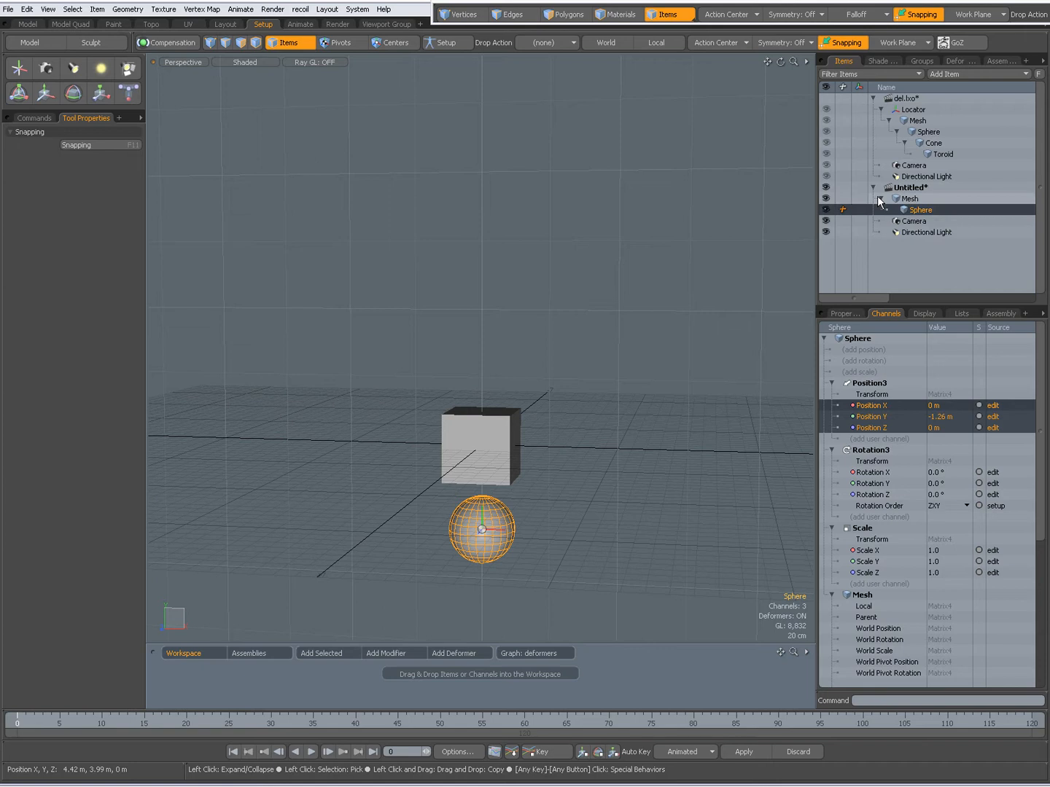
{"action": "left_click", "coordinate": [908, 198]}
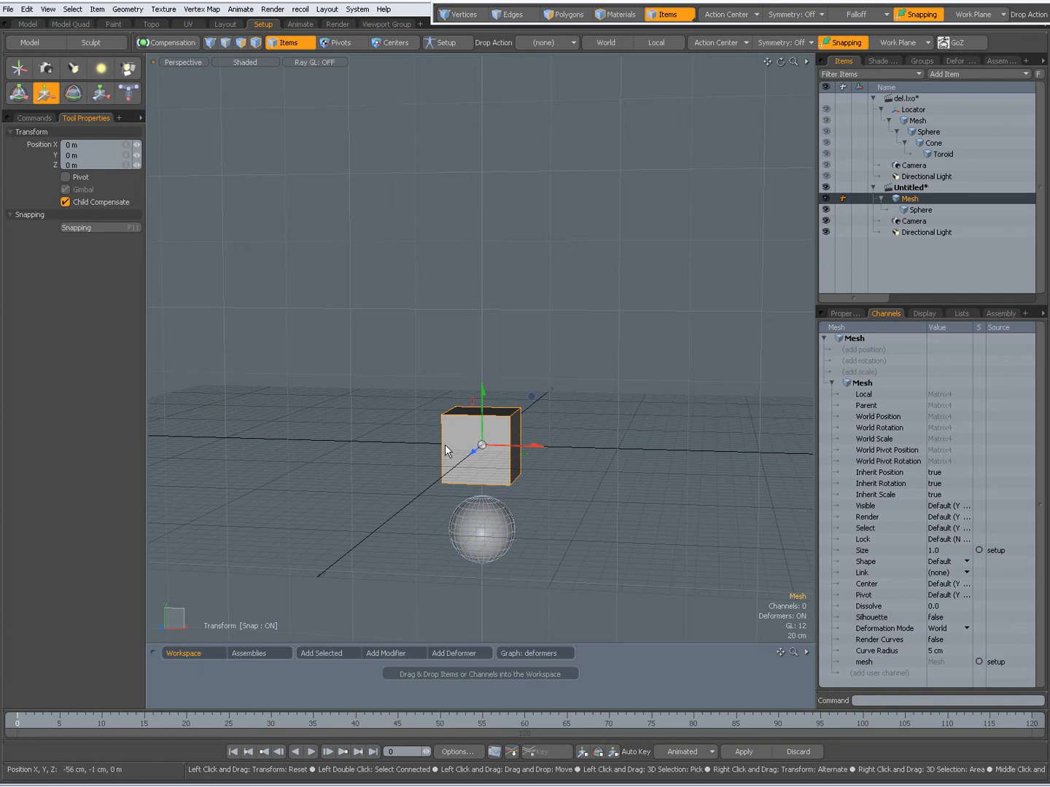
{"action": "left_click_drag", "start_coordinate": [481, 445], "coordinate": [464, 365]}
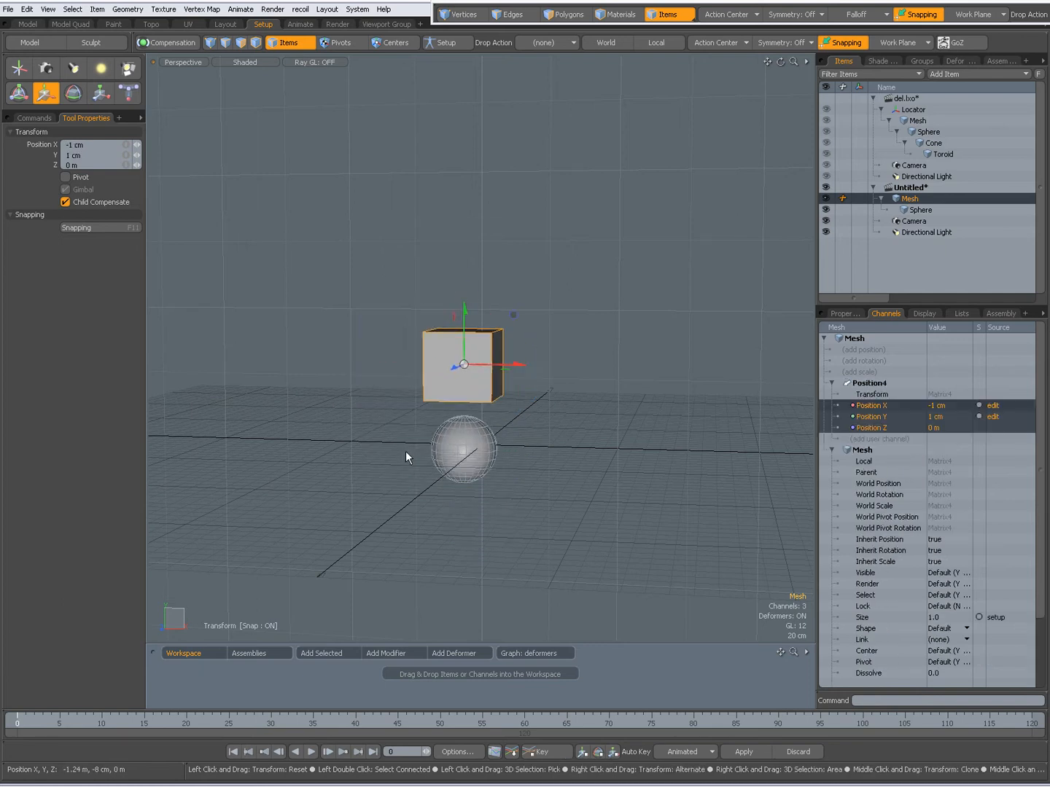
{"action": "left_click_drag", "start_coordinate": [463, 365], "coordinate": [476, 424]}
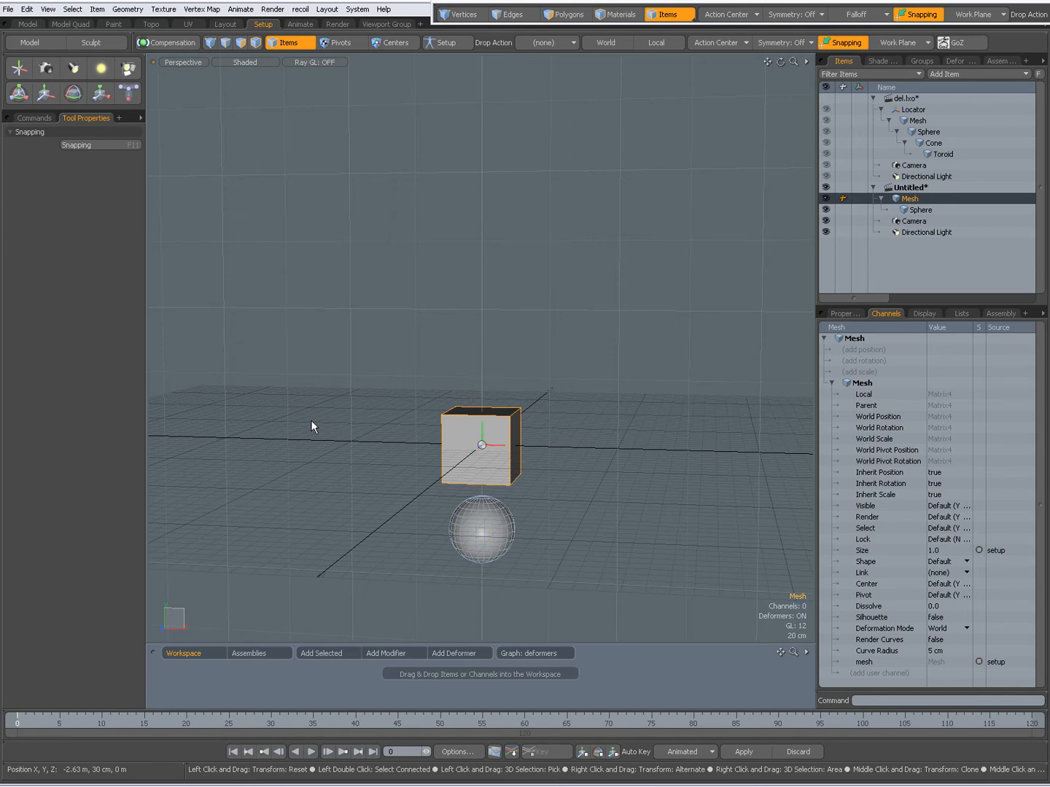
{"action": "mouse_move", "coordinate": [455, 370]}
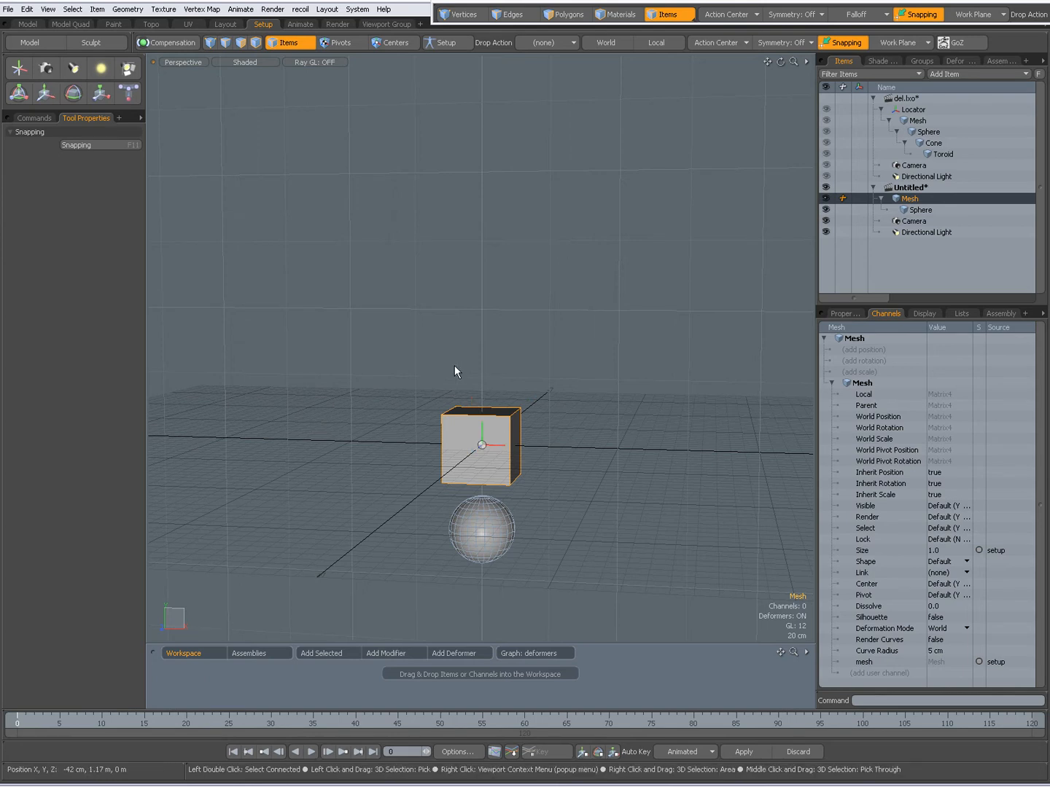
{"action": "mouse_move", "coordinate": [495, 445]}
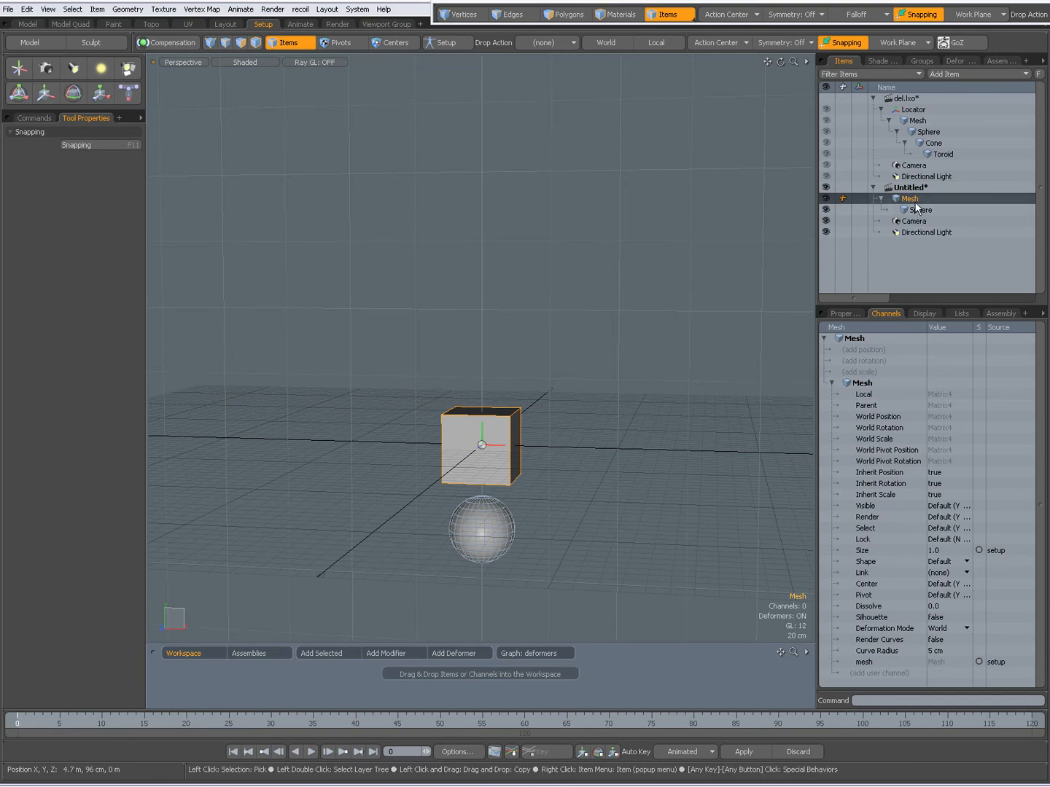
{"action": "right_click", "coordinate": [910, 199]}
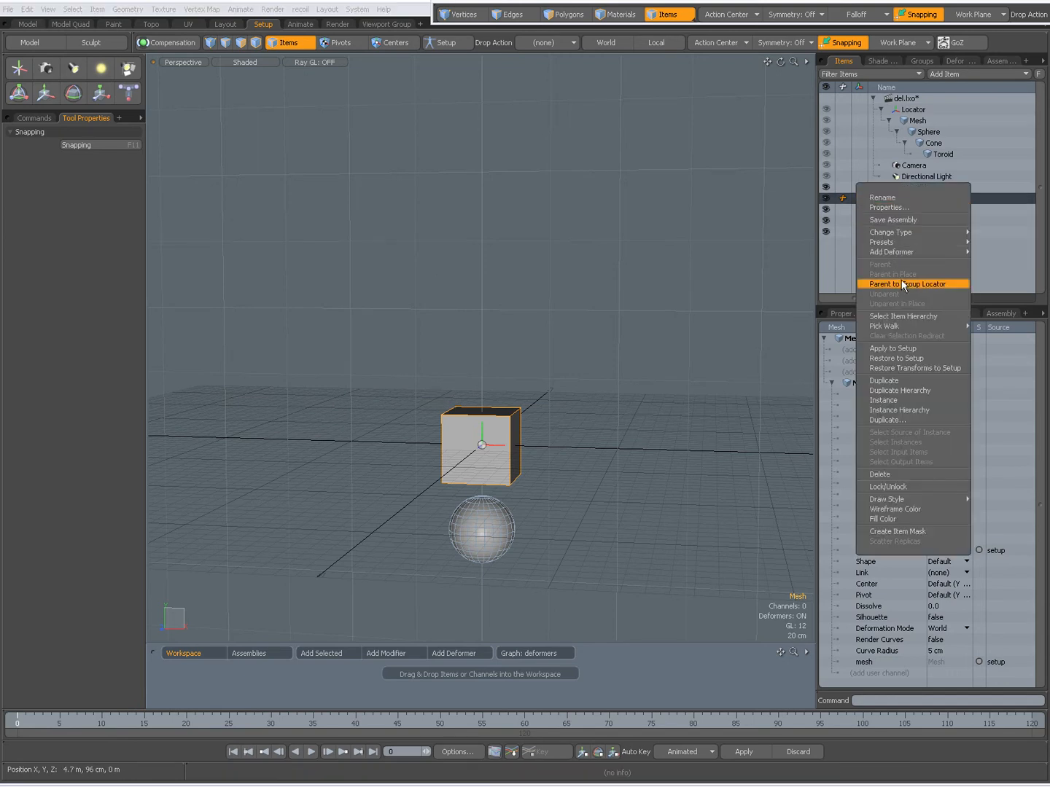
{"action": "left_click", "coordinate": [907, 283]}
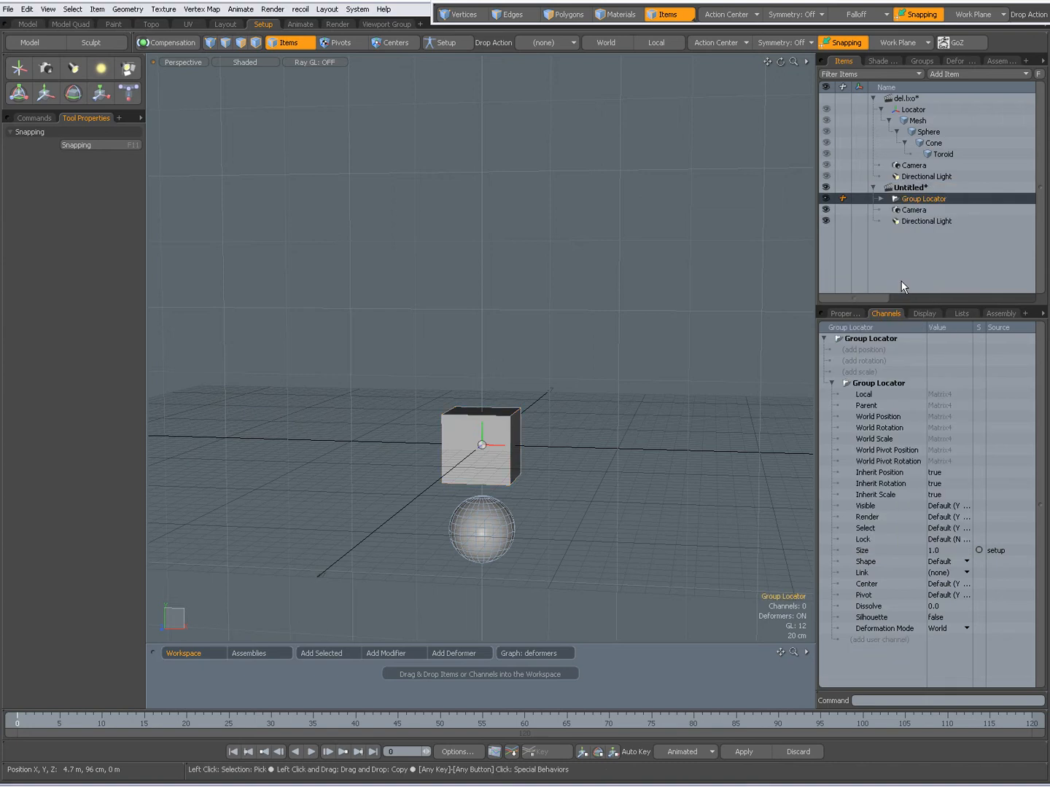
{"action": "right_click", "coordinate": [923, 199]}
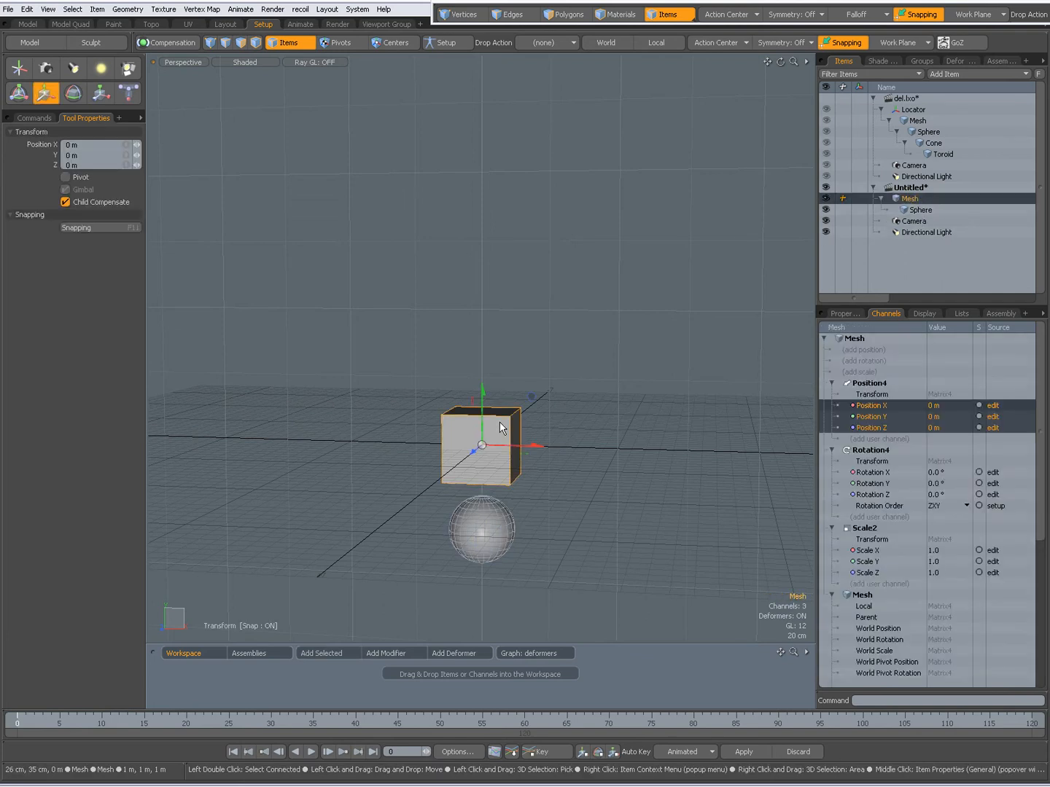
- Move the cube up-left away from the sphere, then over to the right, its child staying below
{"action": "left_click_drag", "start_coordinate": [482, 444], "coordinate": [364, 372]}
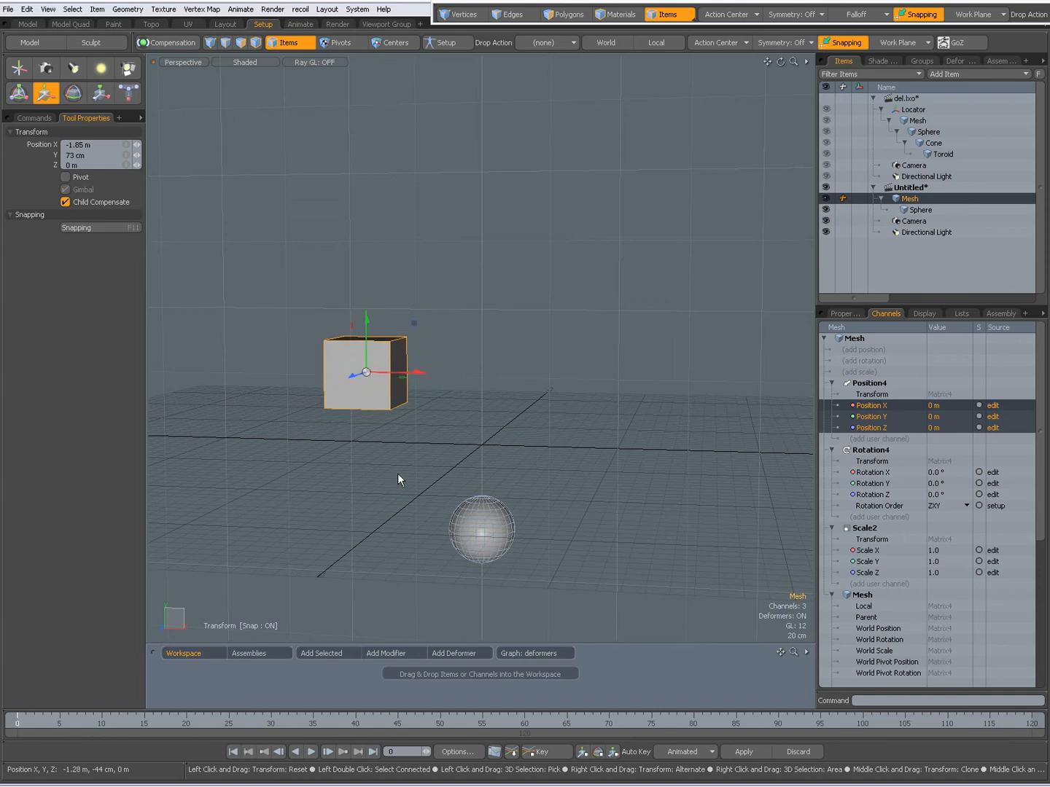
{"action": "left_click_drag", "start_coordinate": [365, 372], "coordinate": [525, 394]}
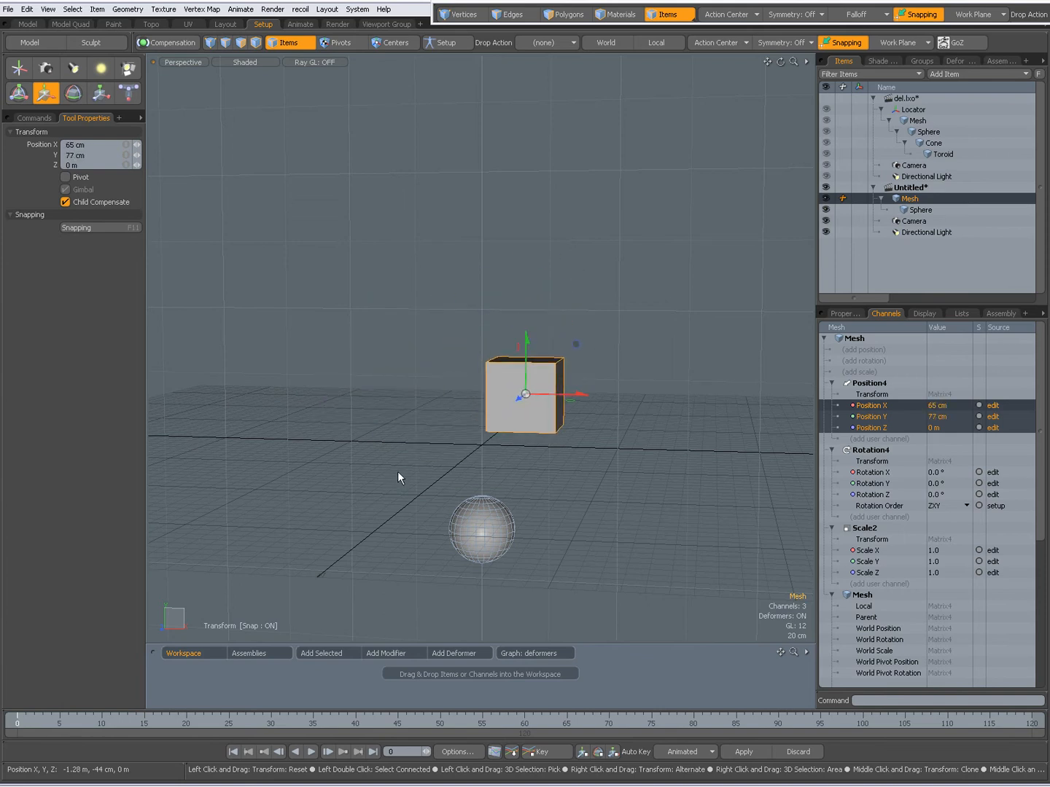
{"action": "mouse_move", "coordinate": [542, 471]}
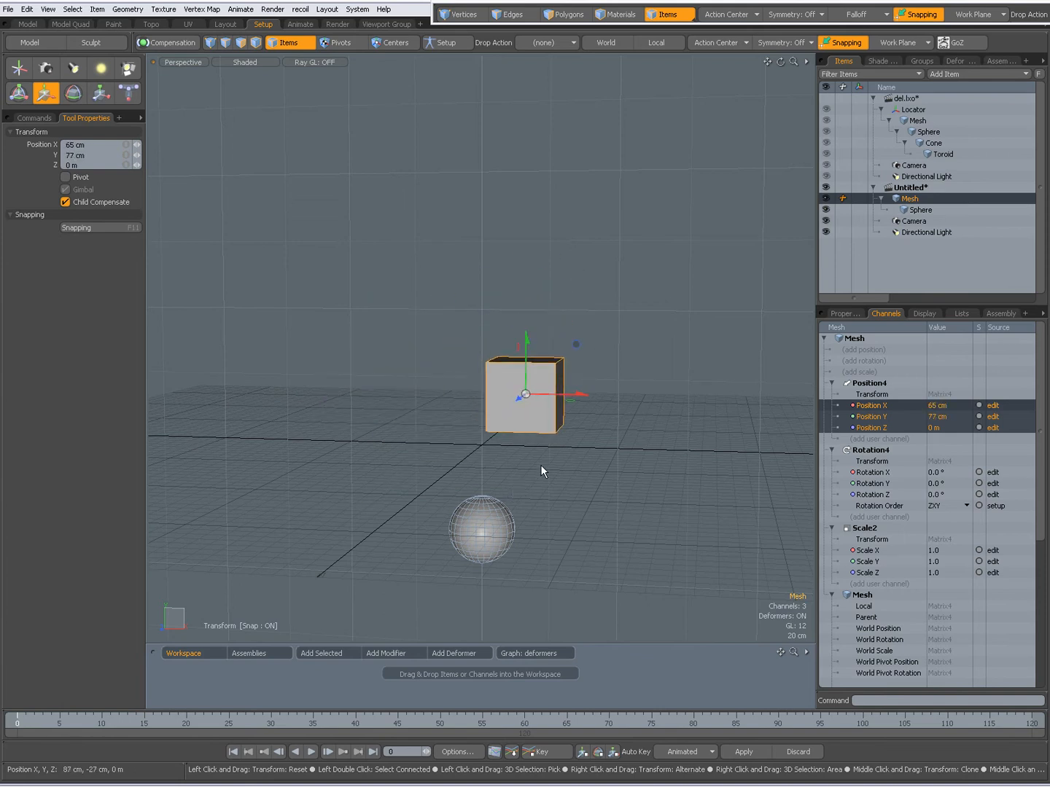
{"action": "mouse_move", "coordinate": [508, 499]}
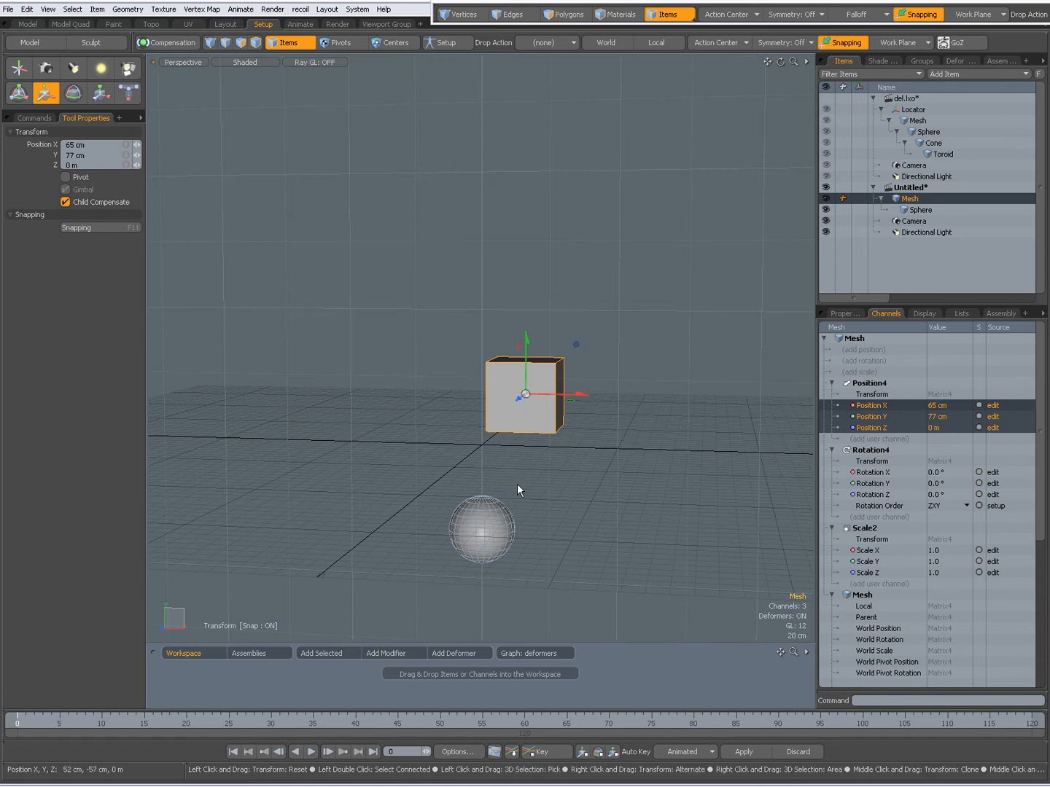
{"action": "mouse_move", "coordinate": [211, 245]}
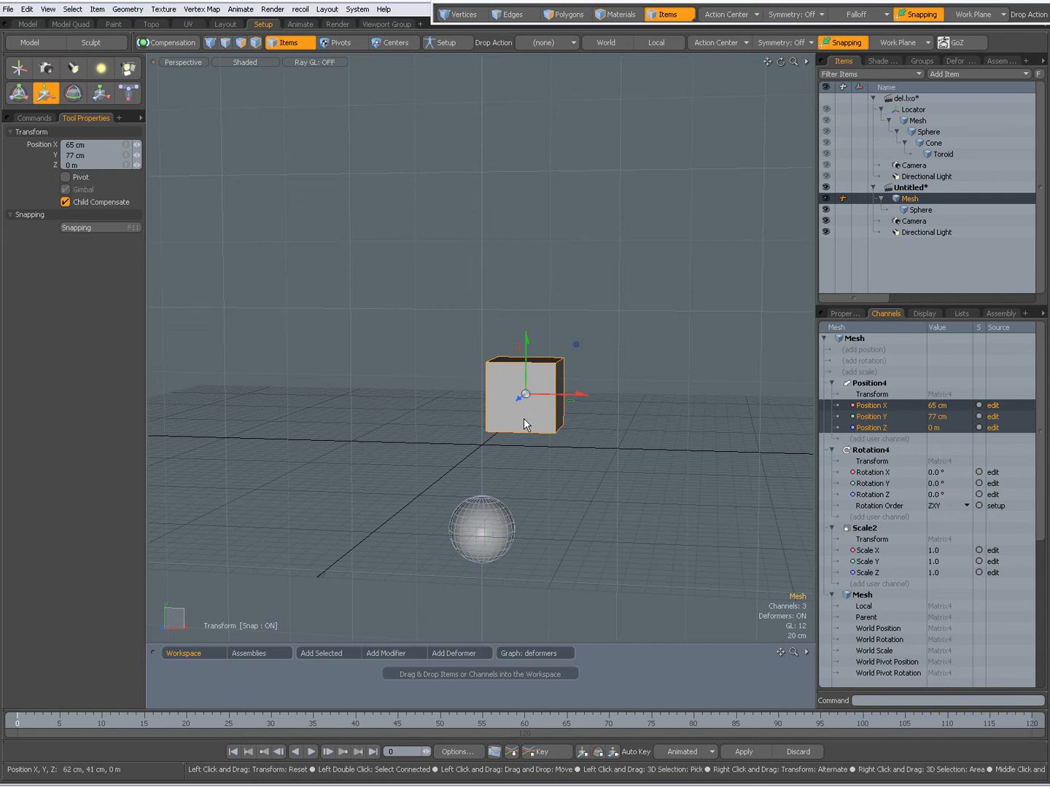
{"action": "mouse_move", "coordinate": [416, 353]}
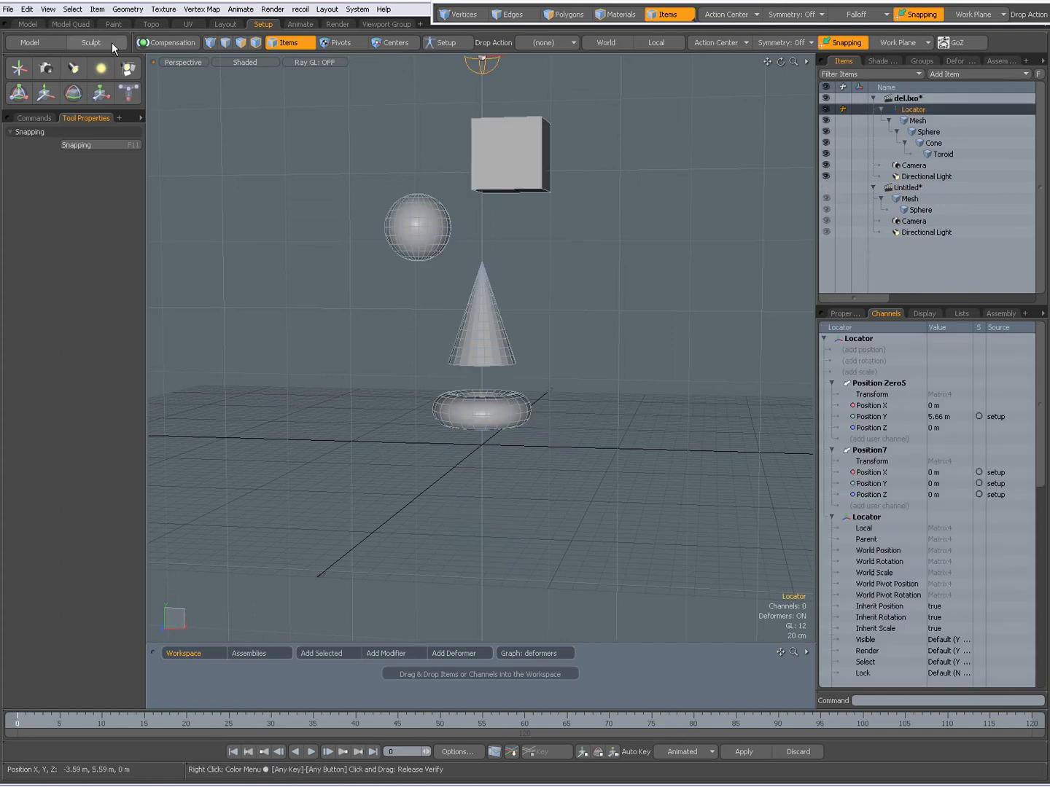
- Revert del.lxo to its saved version via File > Revert, confirming the discard of changes
{"action": "left_click", "coordinate": [9, 9]}
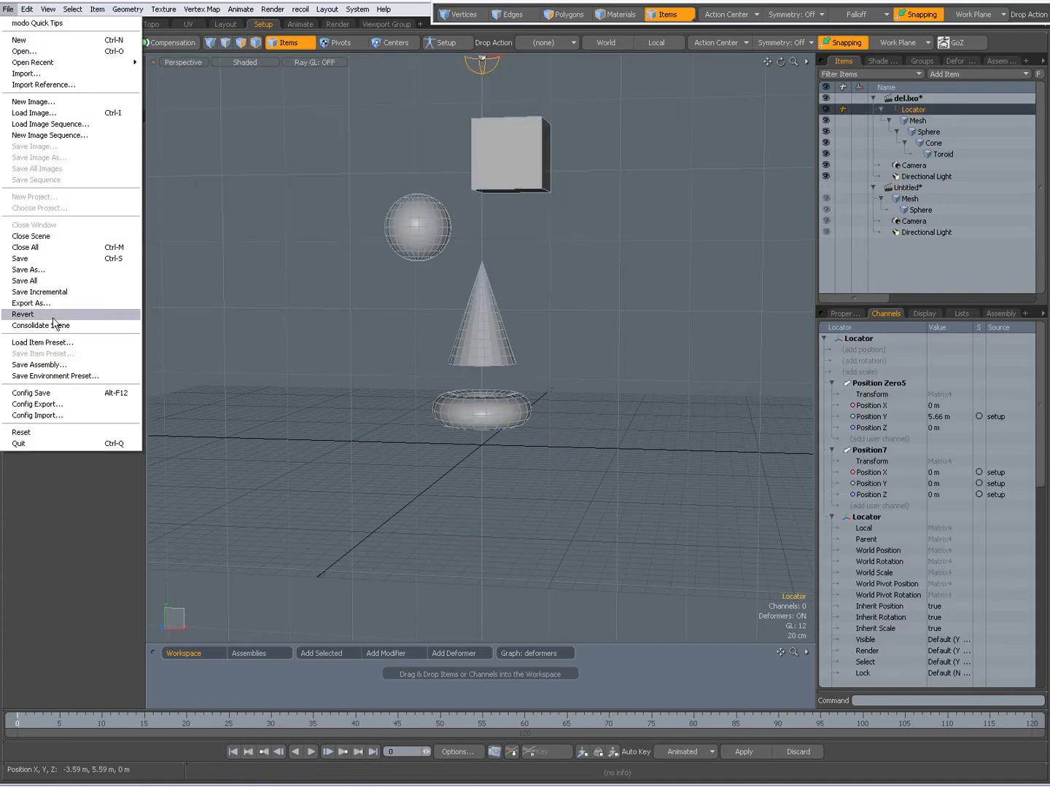
{"action": "left_click", "coordinate": [23, 313]}
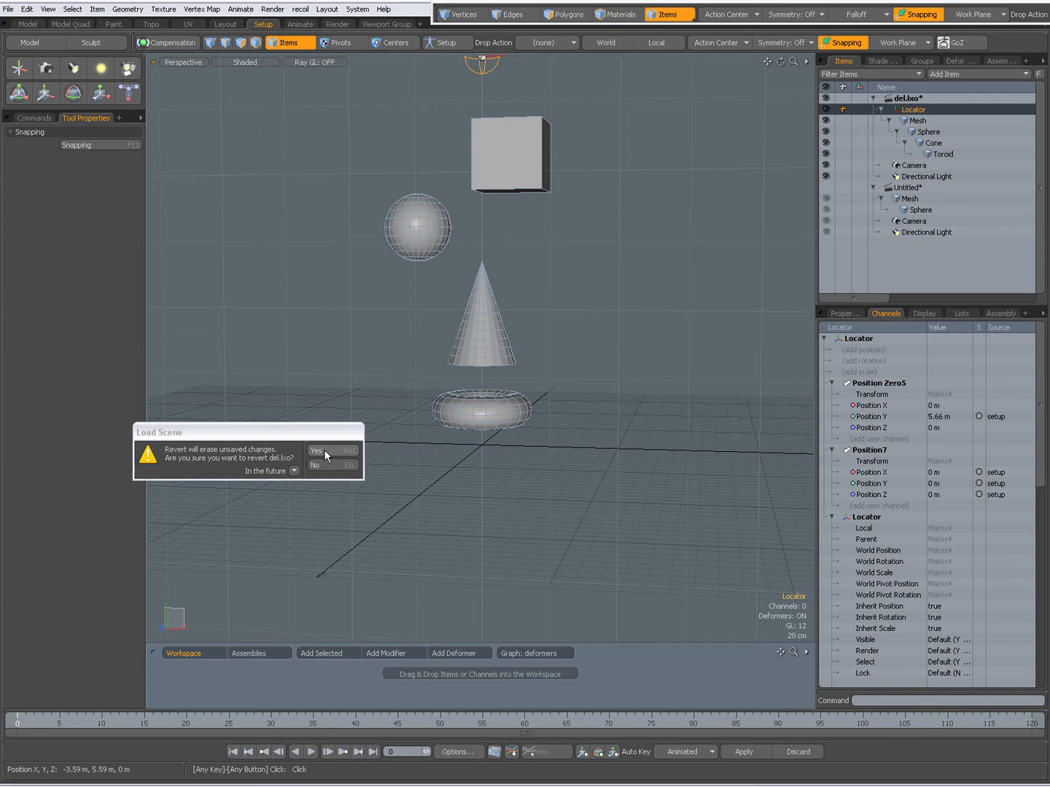
{"action": "left_click", "coordinate": [317, 450]}
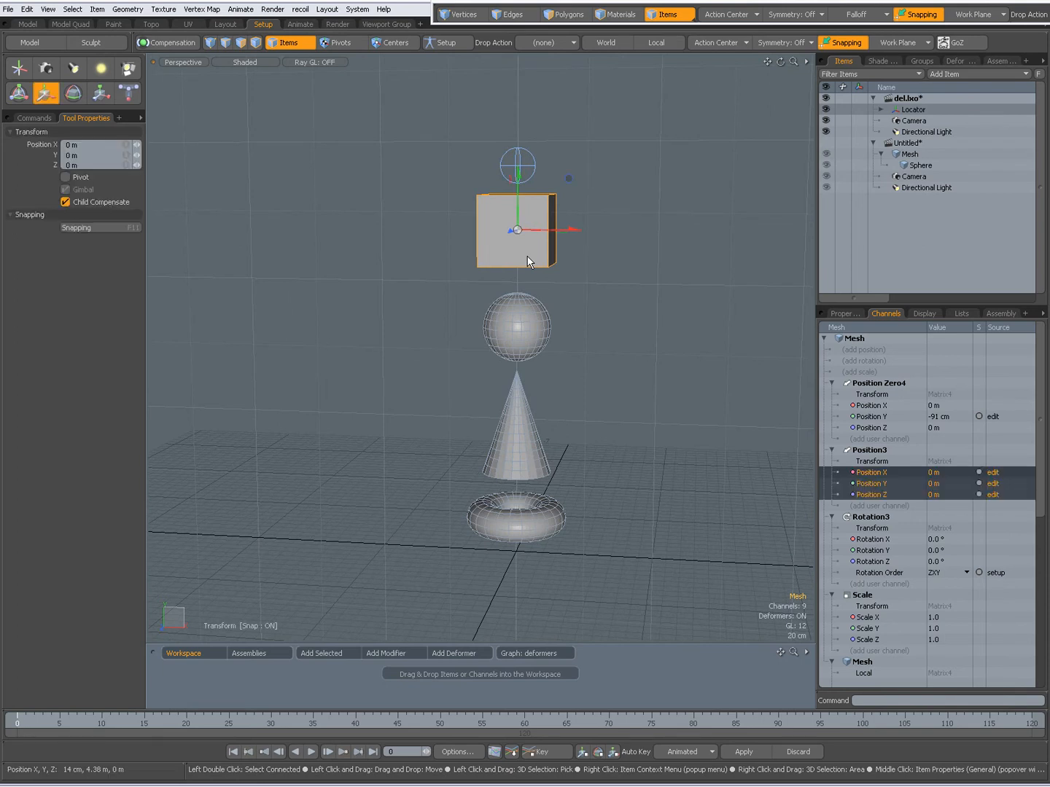
- Turn off Child Compensate and enable Pivot so moves affect only the cube's pivot
{"action": "left_click", "coordinate": [66, 202]}
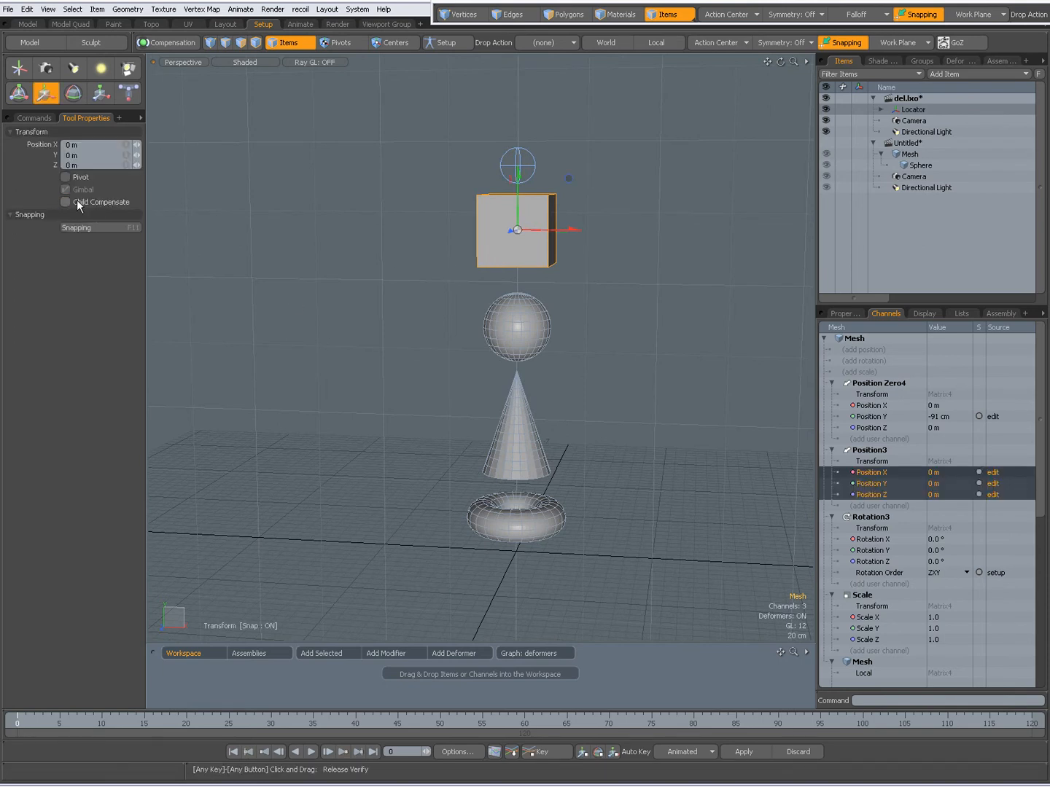
{"action": "left_click", "coordinate": [65, 201]}
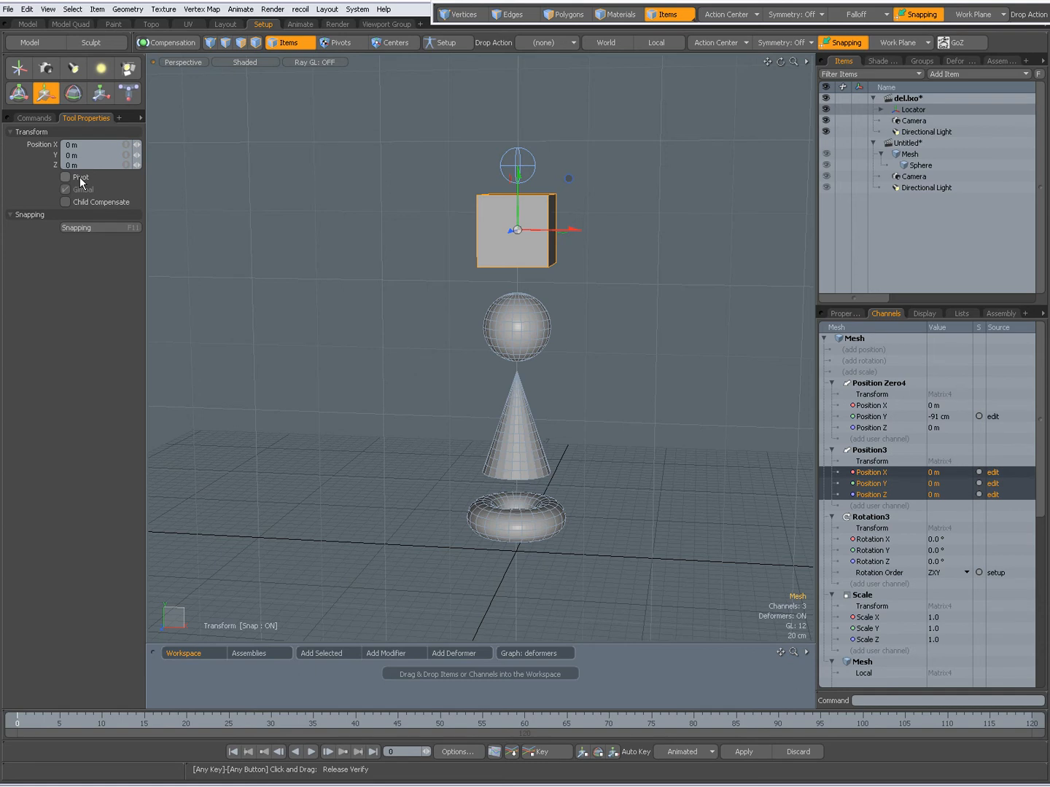
{"action": "mouse_move", "coordinate": [78, 178]}
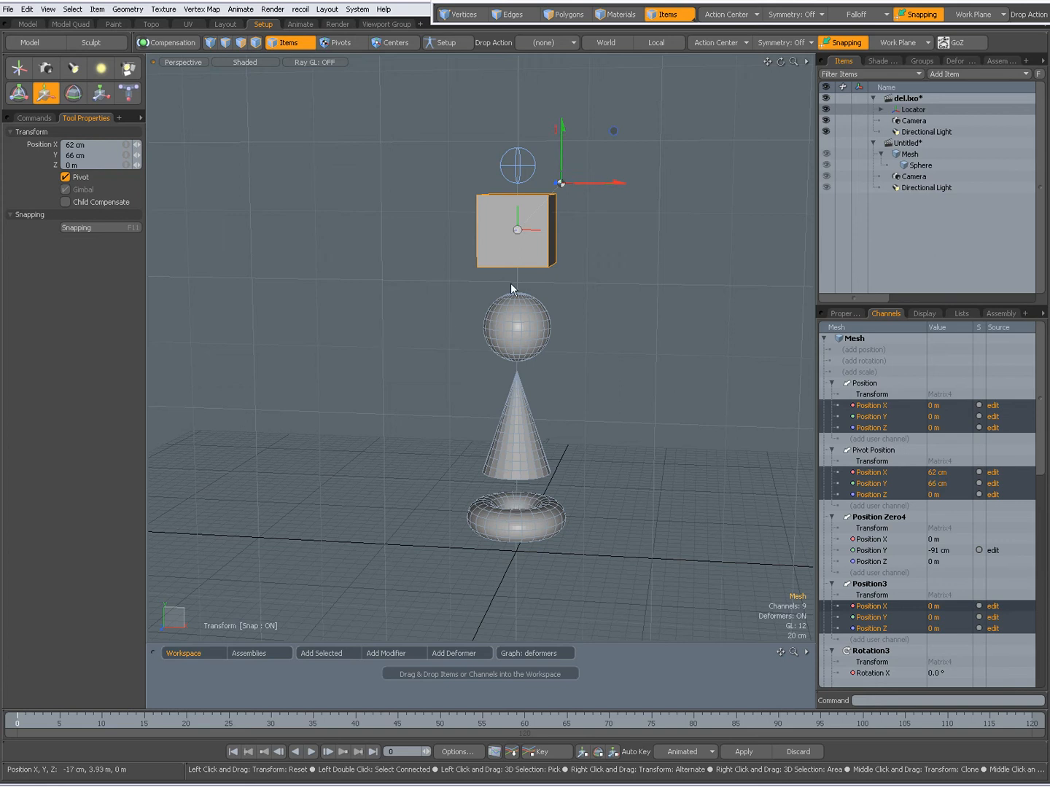
{"action": "mouse_move", "coordinate": [615, 355]}
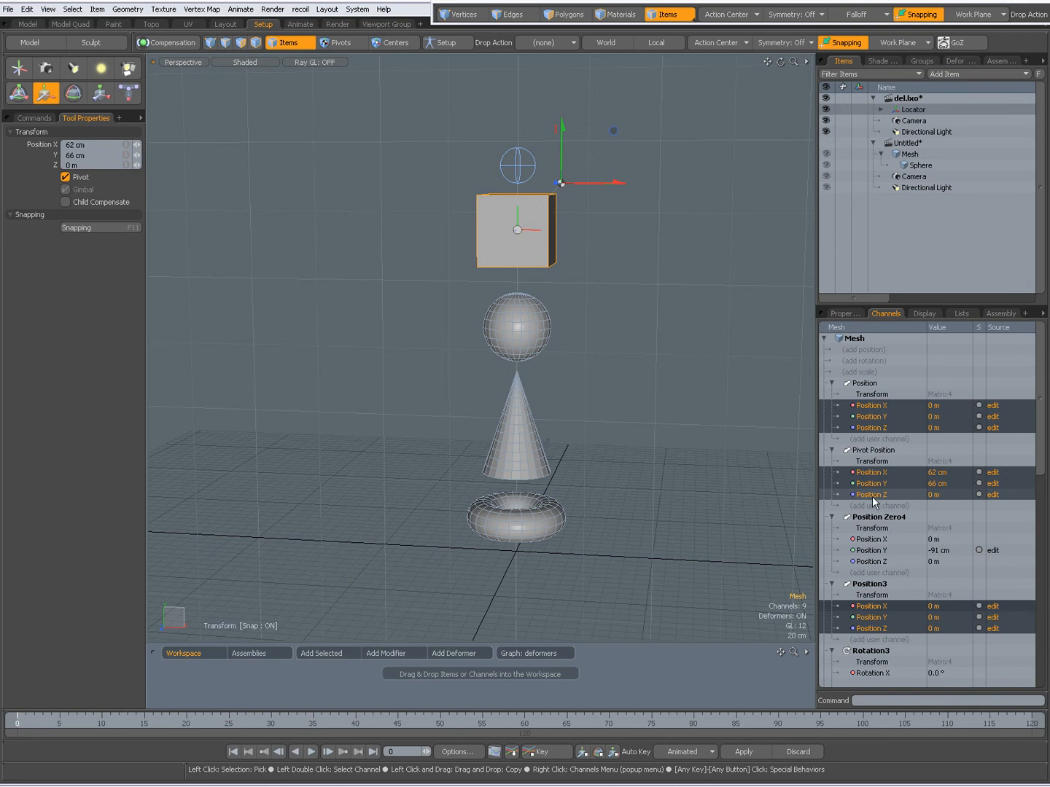
{"action": "mouse_move", "coordinate": [874, 500]}
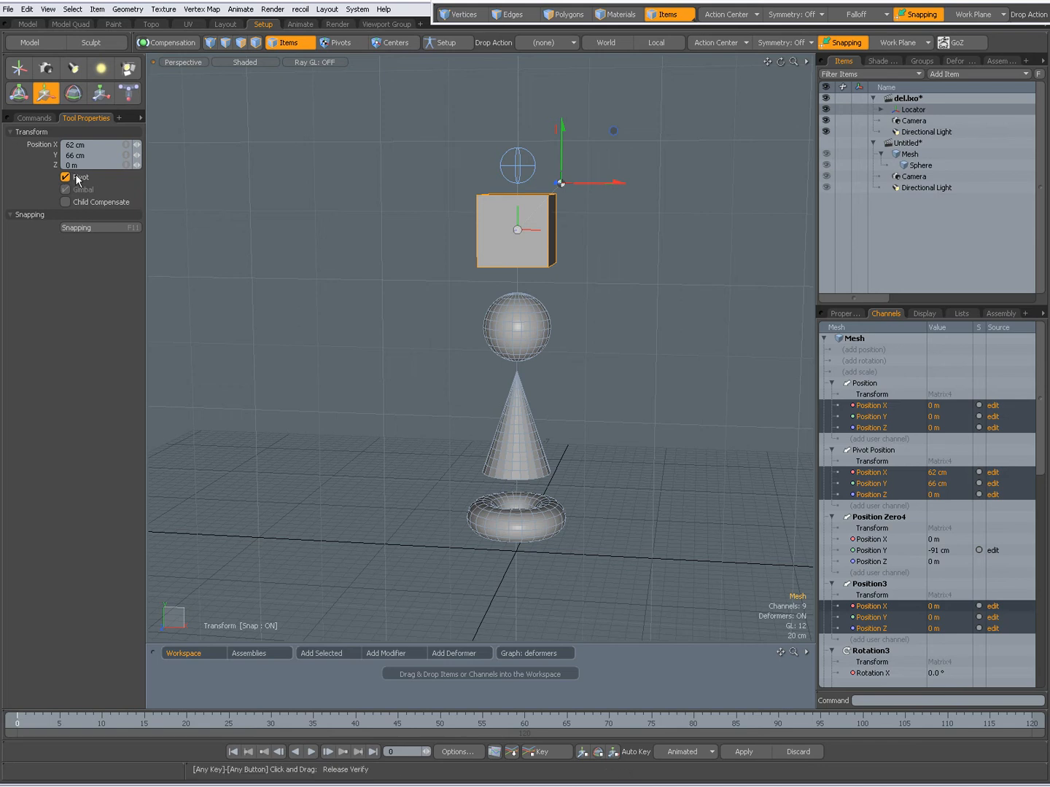
{"action": "mouse_move", "coordinate": [372, 332]}
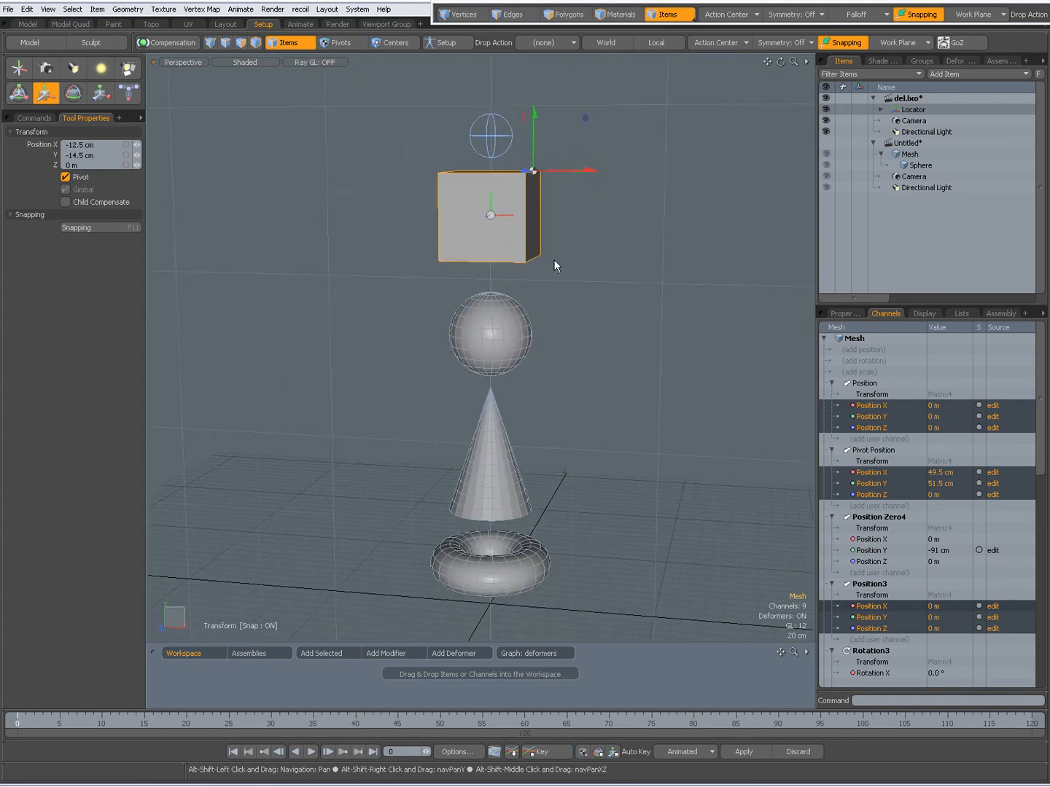
{"action": "mouse_move", "coordinate": [356, 353]}
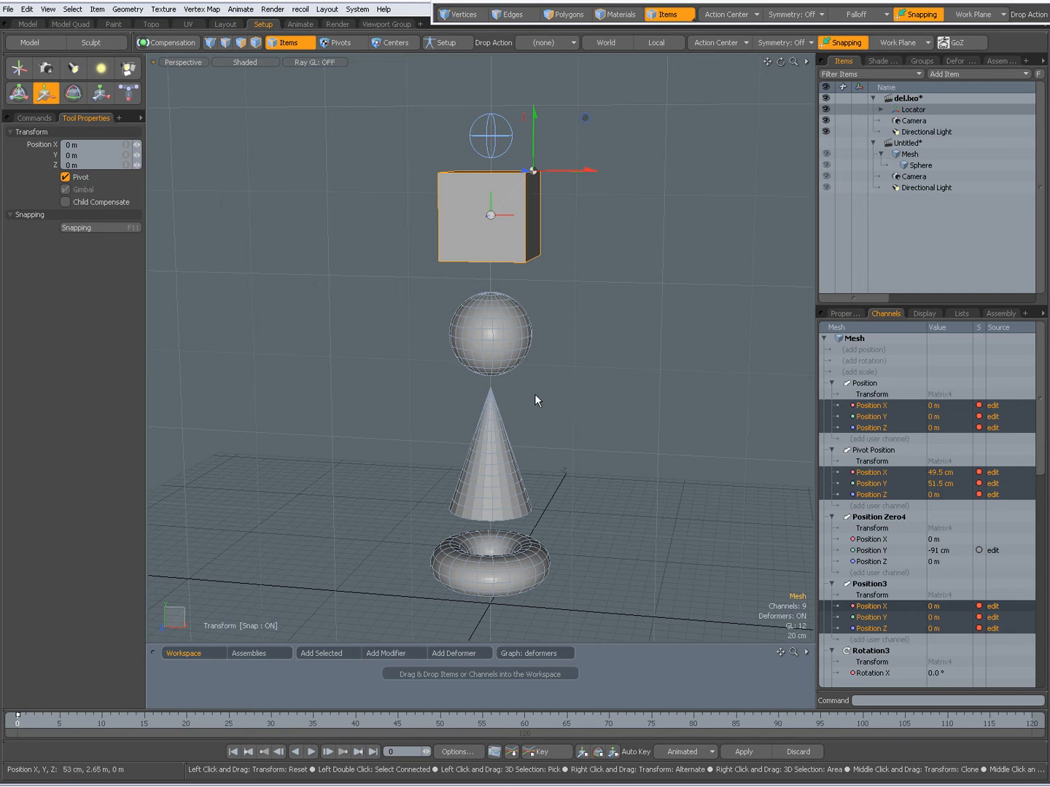
{"action": "mouse_move", "coordinate": [531, 398]}
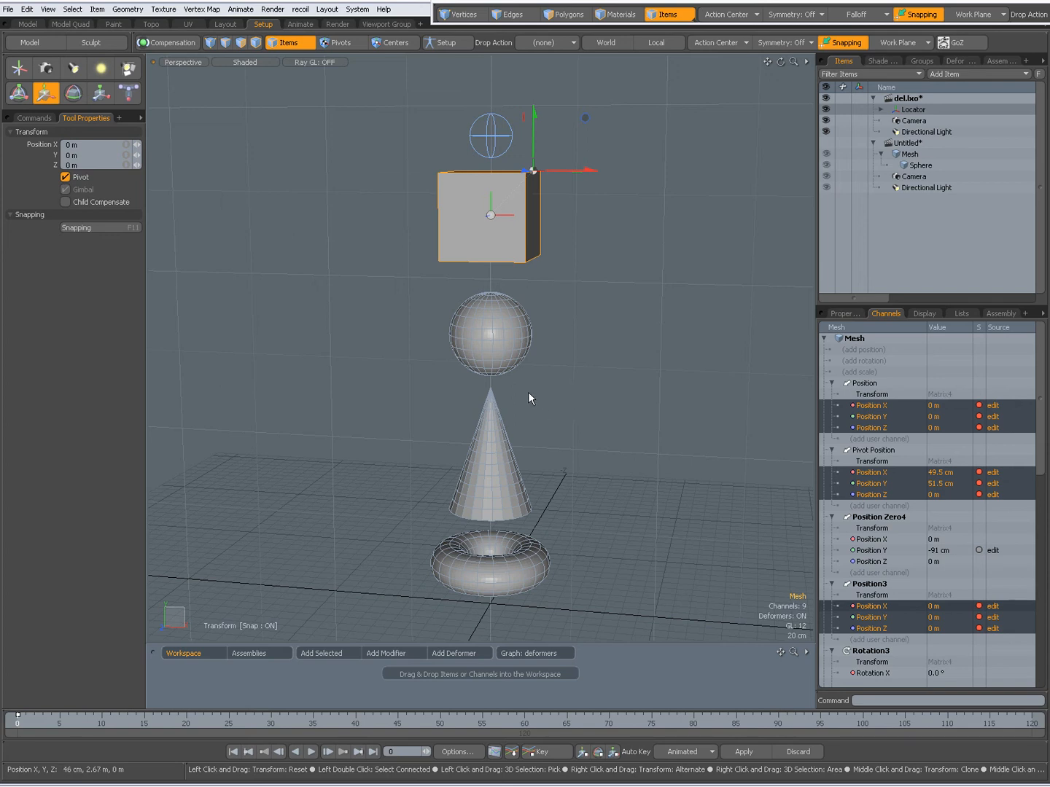
{"action": "mouse_move", "coordinate": [573, 404]}
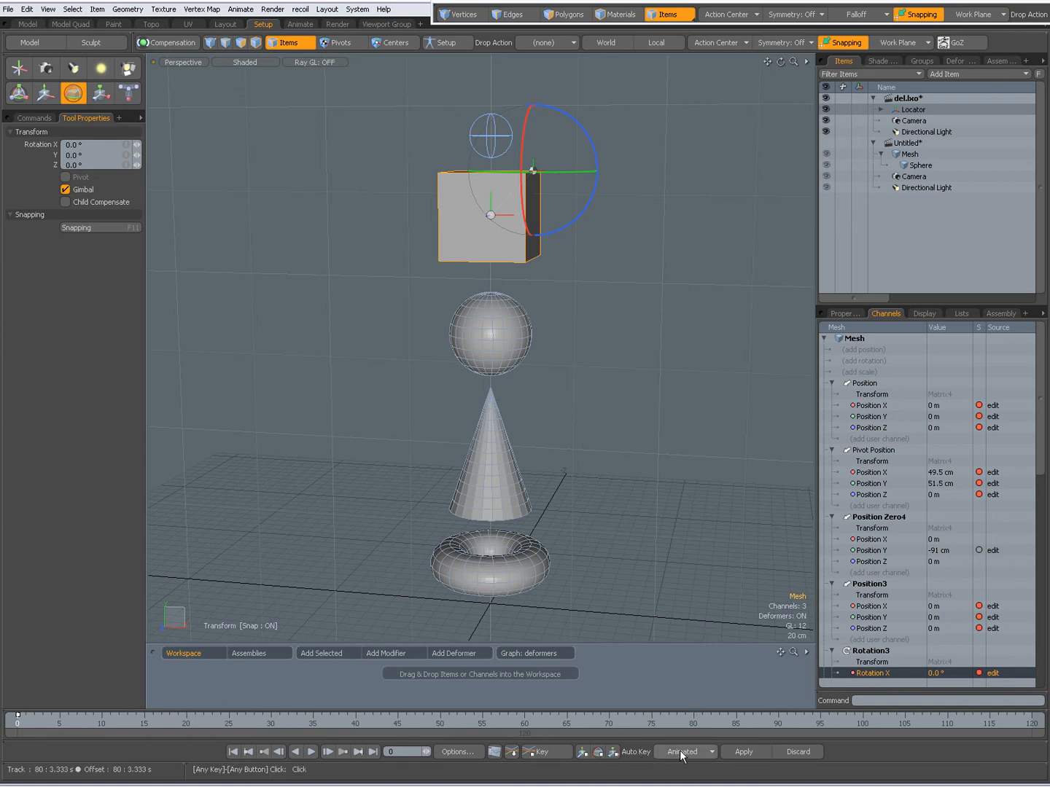
{"action": "mouse_move", "coordinate": [600, 431]}
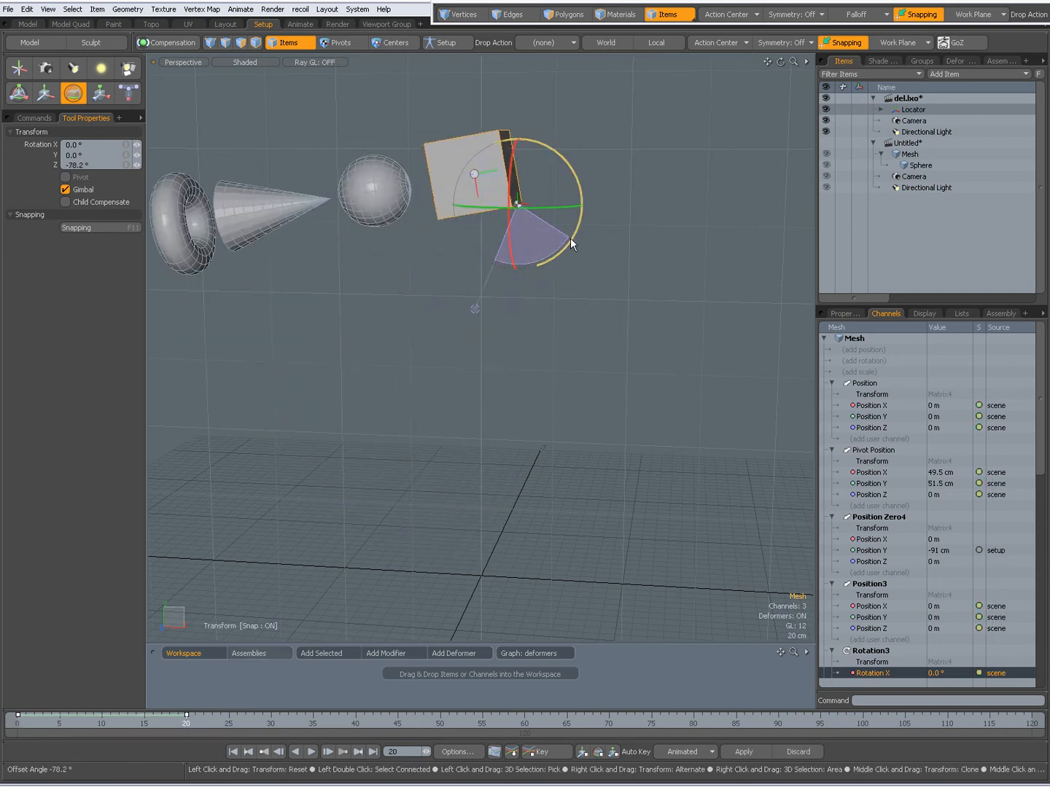
- Reposition the cube's pivot with the Move tool, shifting cube and pivot upward and fine-tuning placement
{"action": "left_click", "coordinate": [45, 93]}
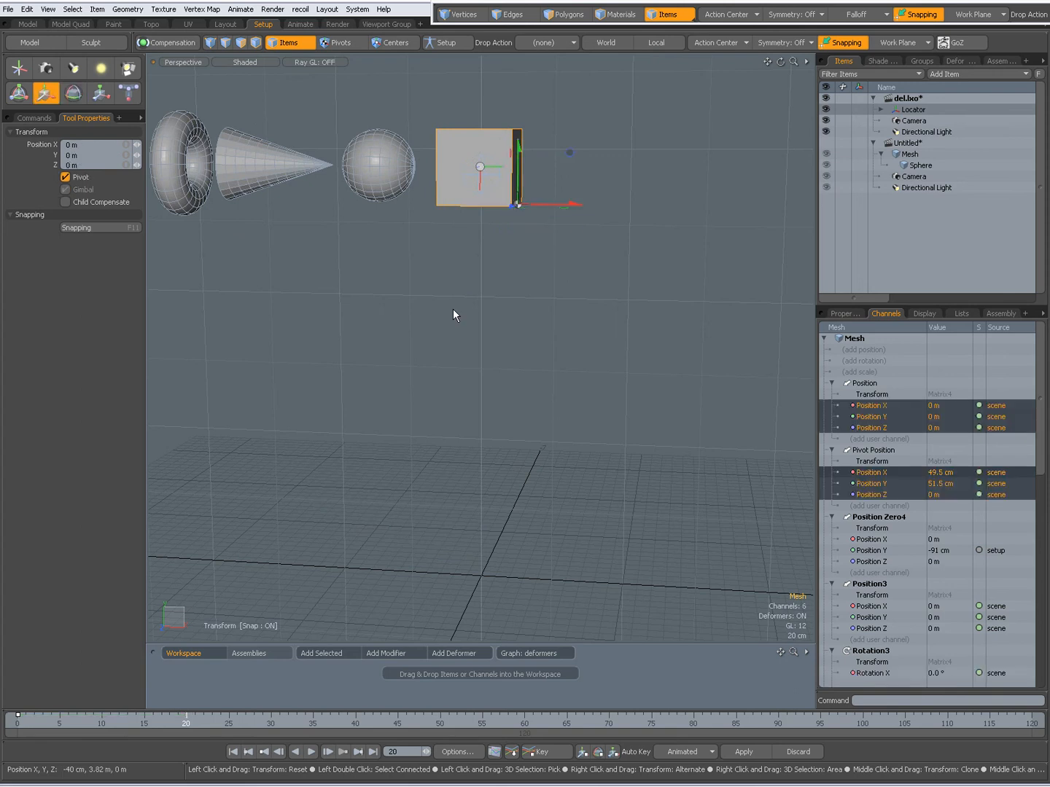
{"action": "left_click_drag", "start_coordinate": [454, 315], "coordinate": [414, 343]}
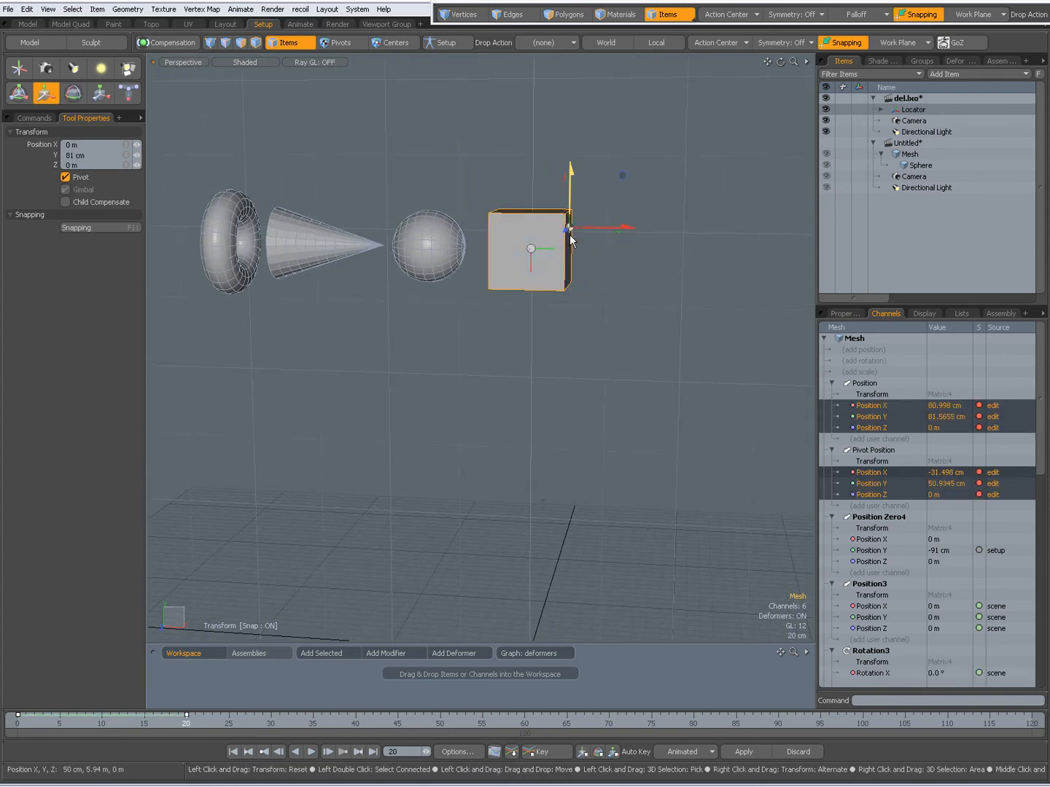
{"action": "left_click_drag", "start_coordinate": [568, 231], "coordinate": [568, 212]}
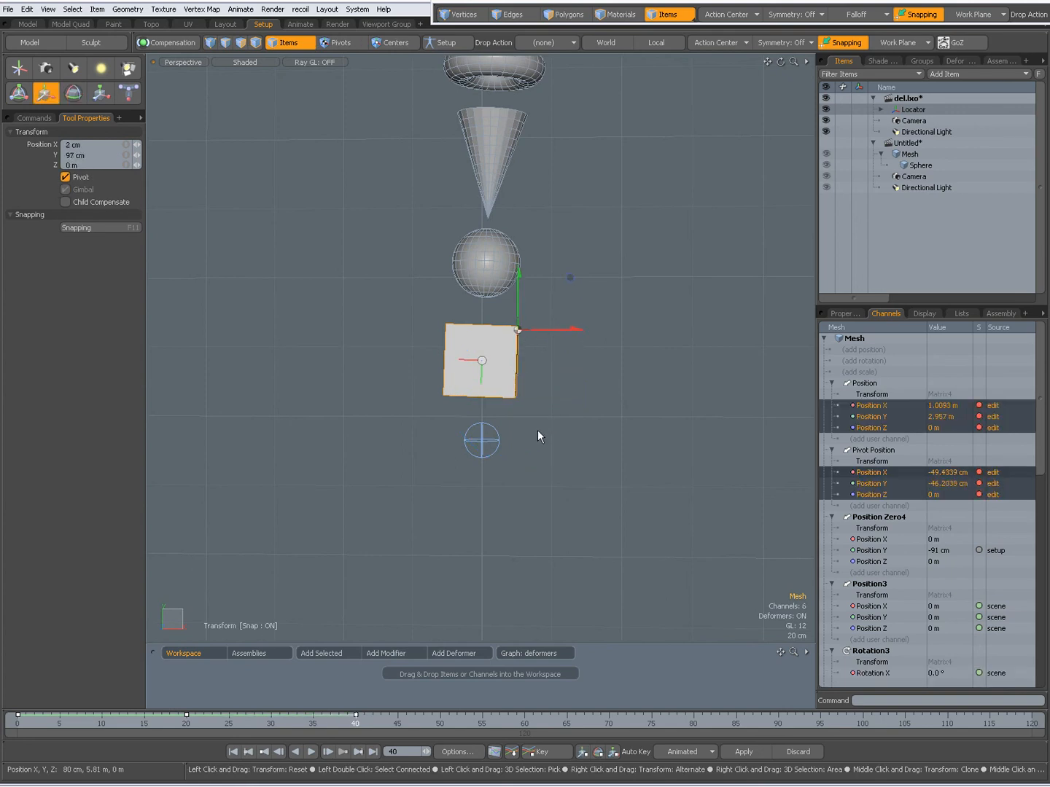
{"action": "left_click_drag", "start_coordinate": [518, 329], "coordinate": [544, 433]}
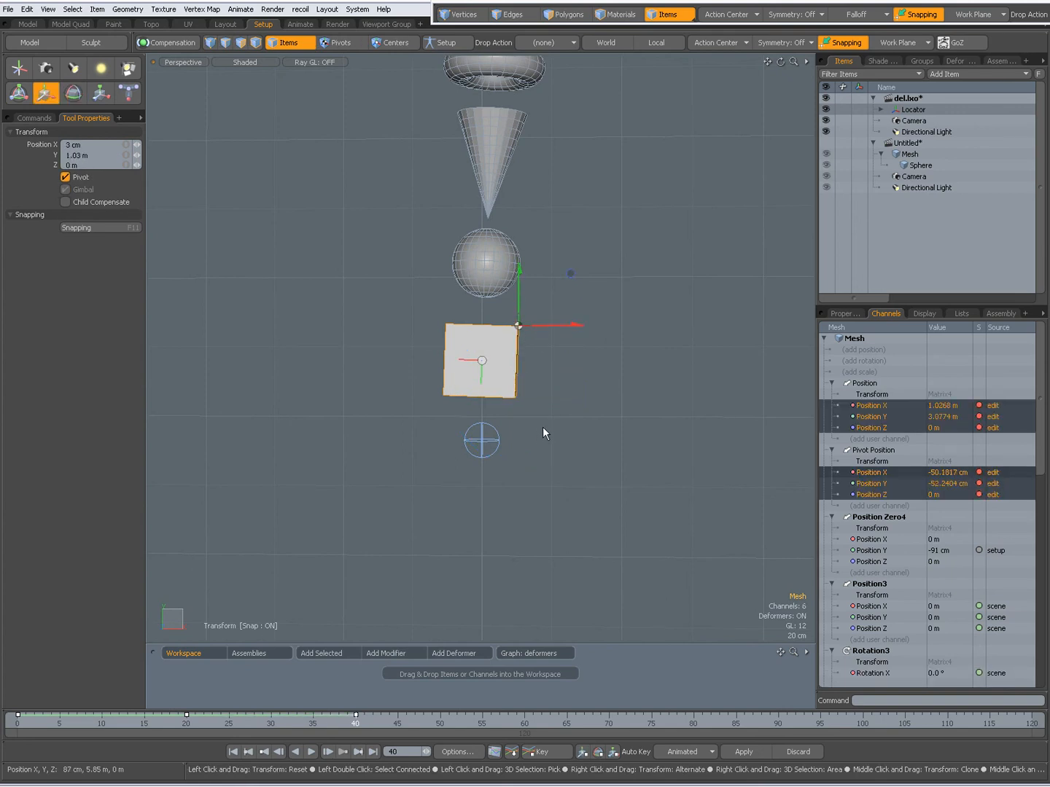
- Go to frame 60 and switch to the Rotate tool for the hierarchy
{"action": "left_click", "coordinate": [525, 723]}
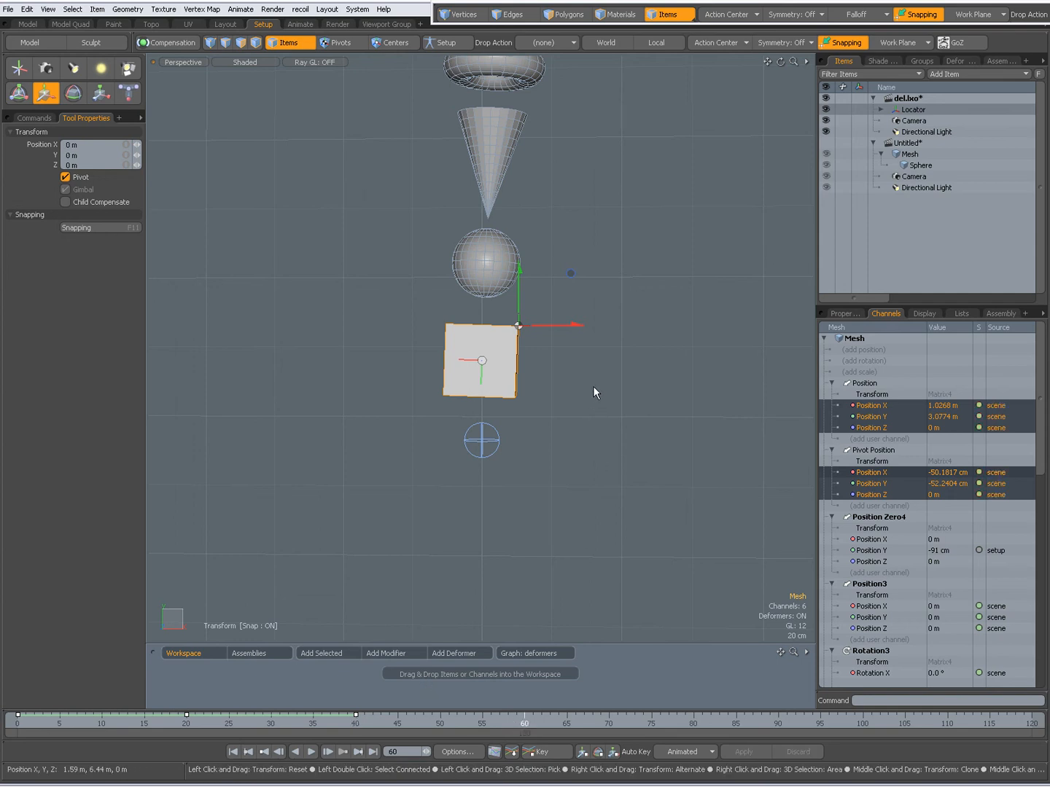
{"action": "left_click", "coordinate": [45, 67]}
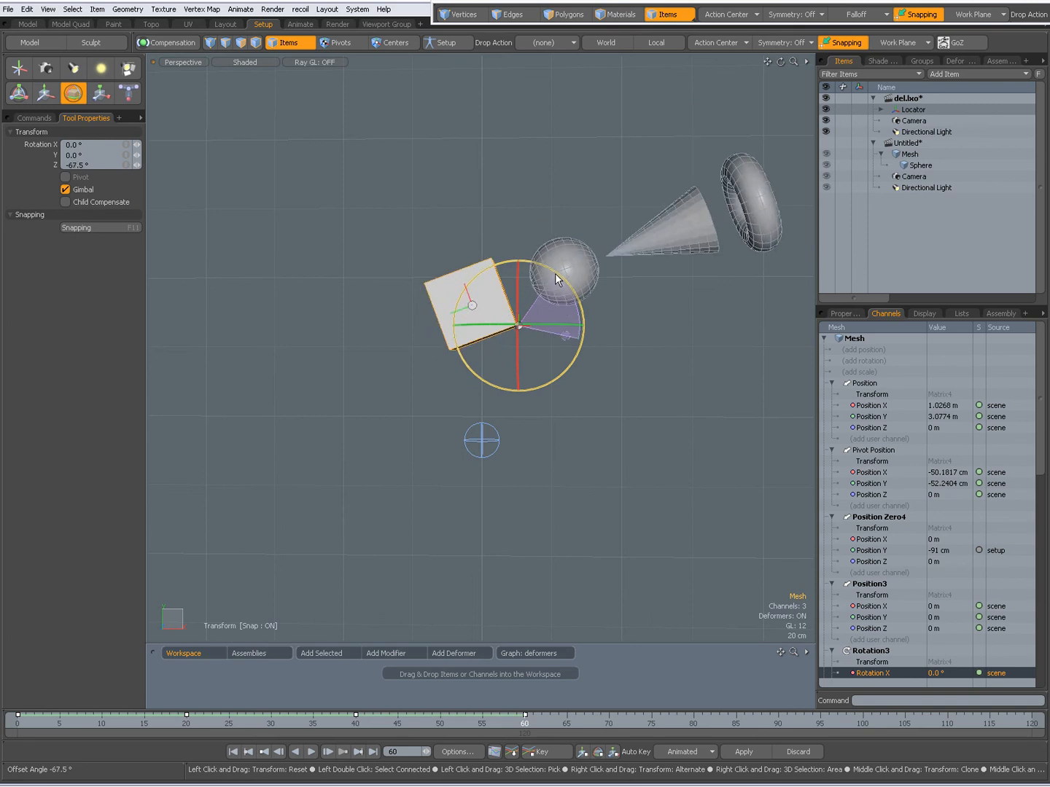
- Rotate the hierarchy around the pivot at frame 60, then set the position curves to Stepped
{"action": "left_click_drag", "start_coordinate": [554, 280], "coordinate": [560, 362]}
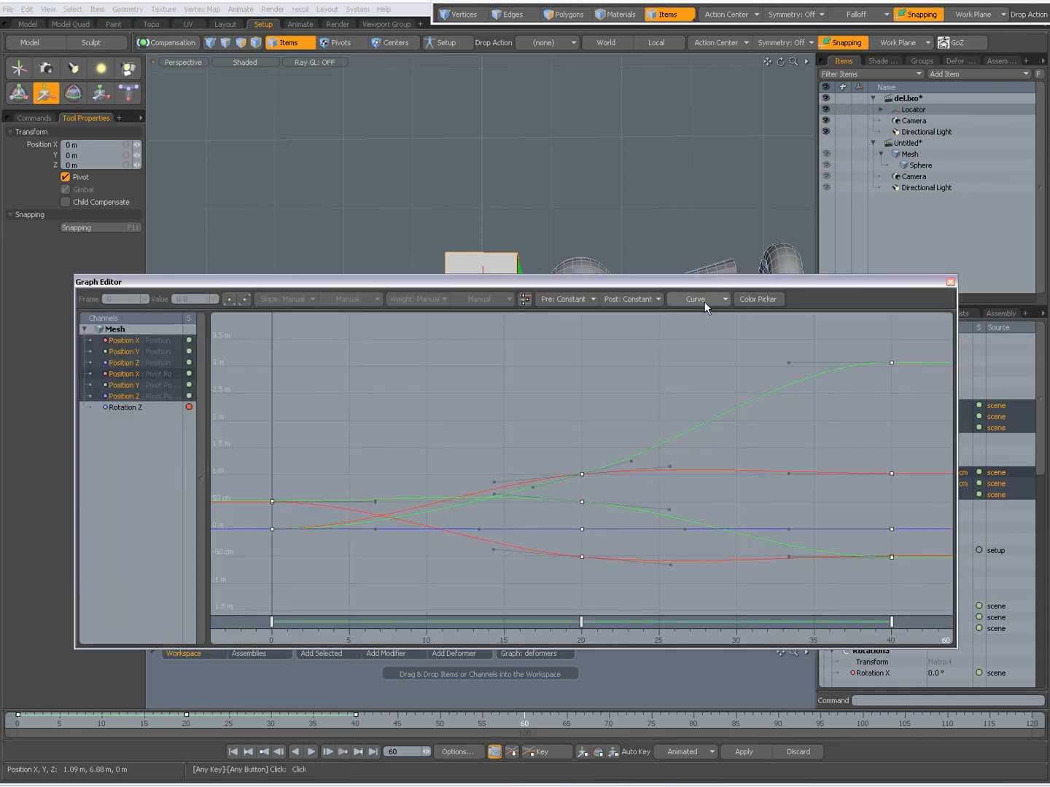
{"action": "left_click", "coordinate": [697, 299]}
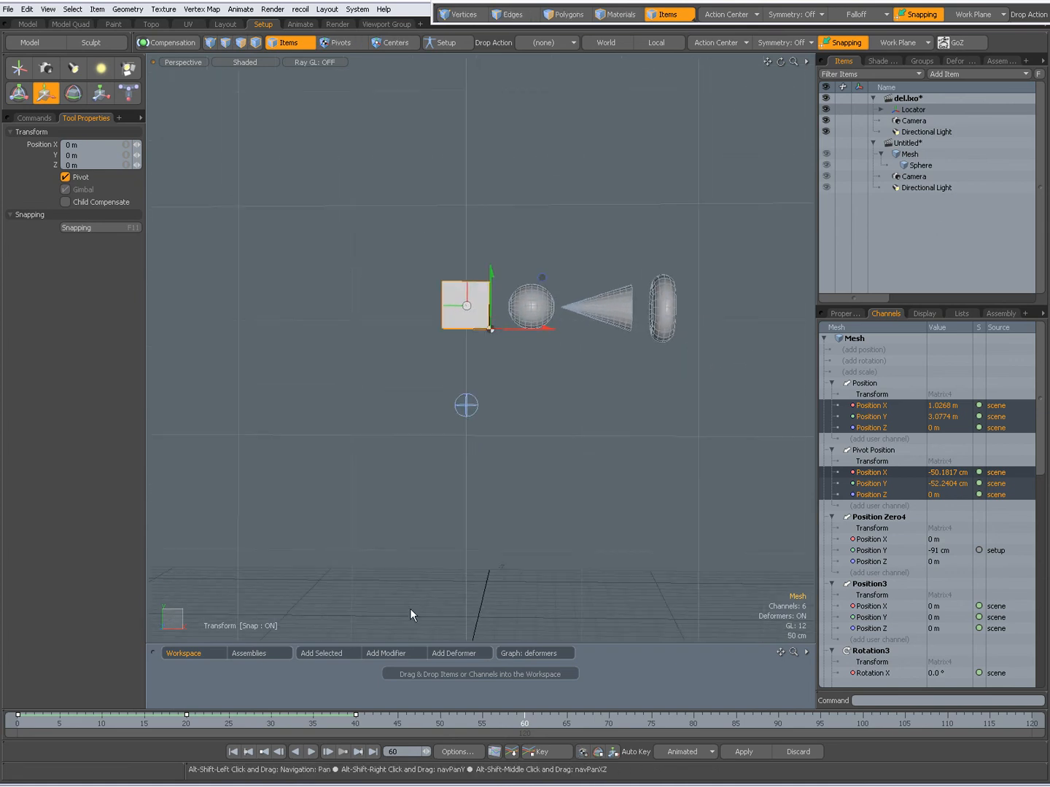
{"action": "left_click_drag", "start_coordinate": [522, 713], "coordinate": [435, 713]}
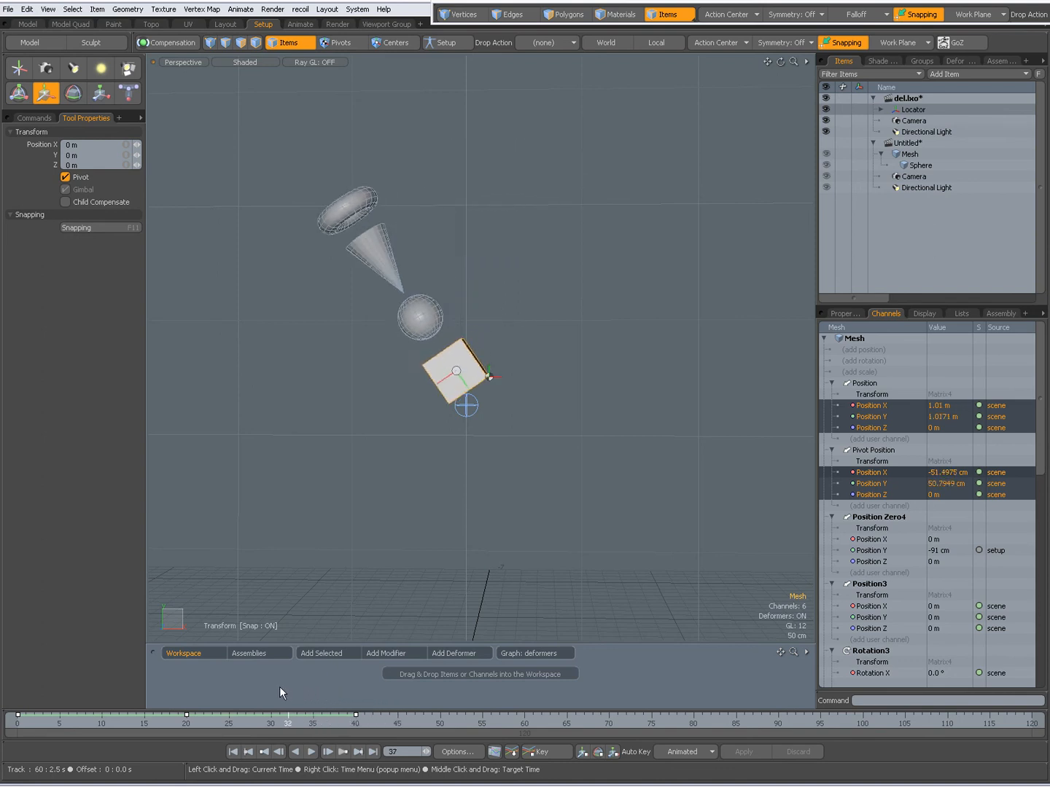
{"action": "left_click_drag", "start_coordinate": [286, 715], "coordinate": [161, 715]}
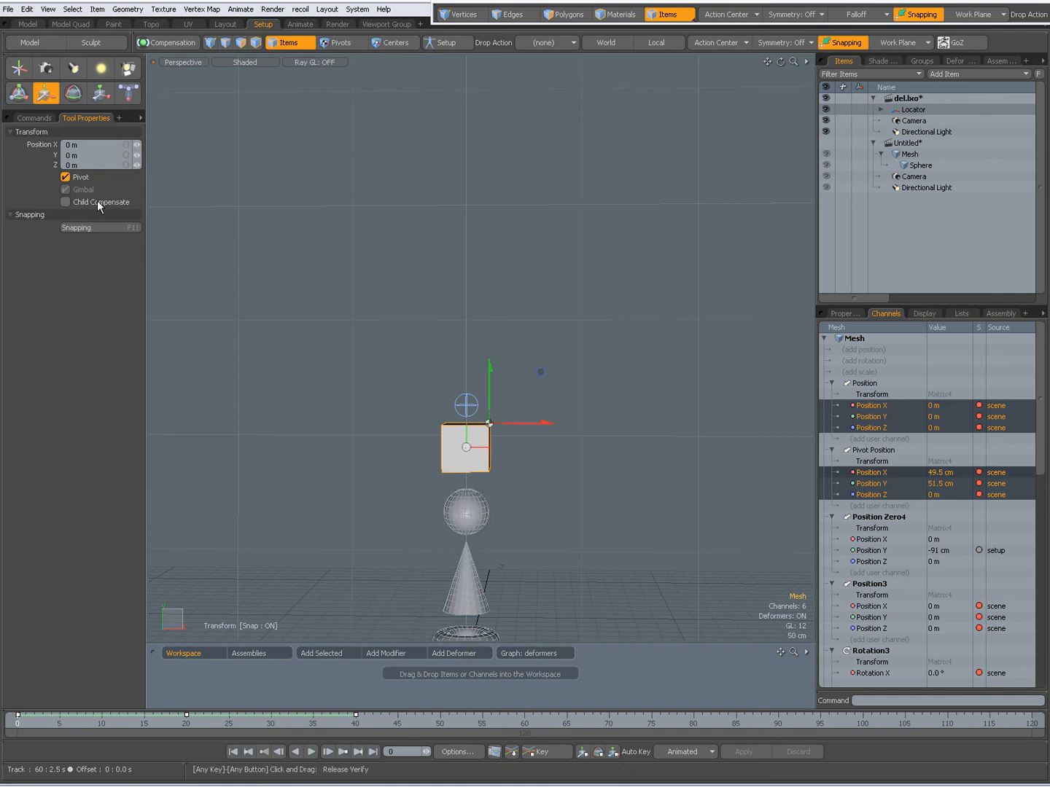
{"action": "mouse_move", "coordinate": [311, 260]}
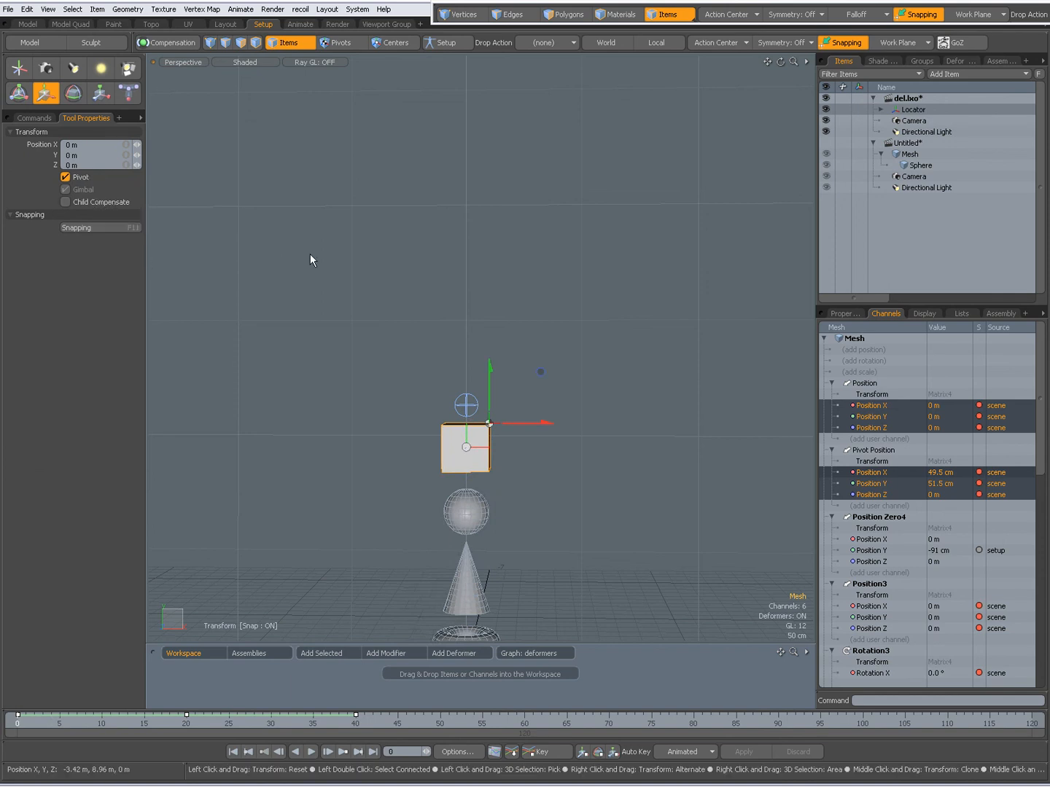